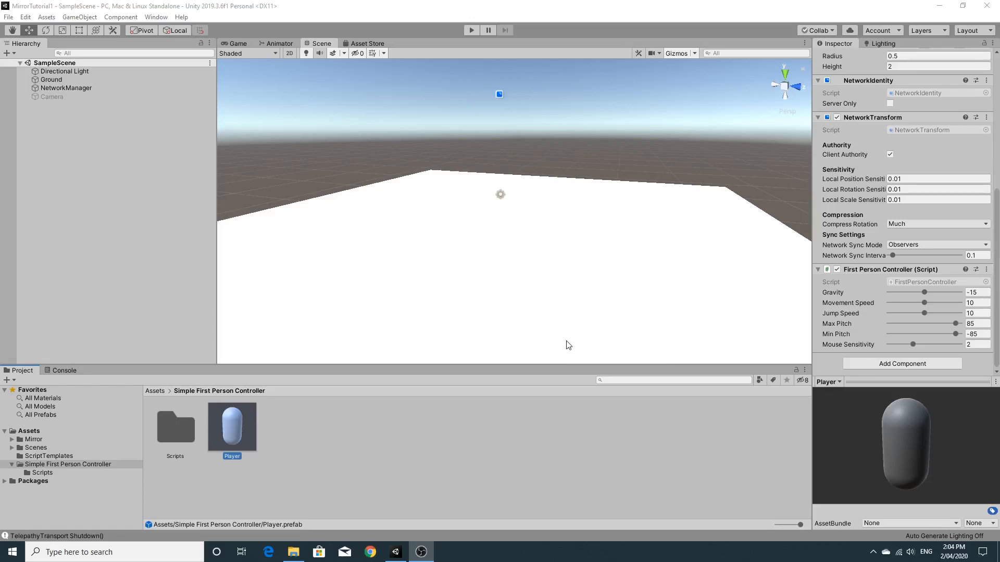
mouse_move(580, 330)
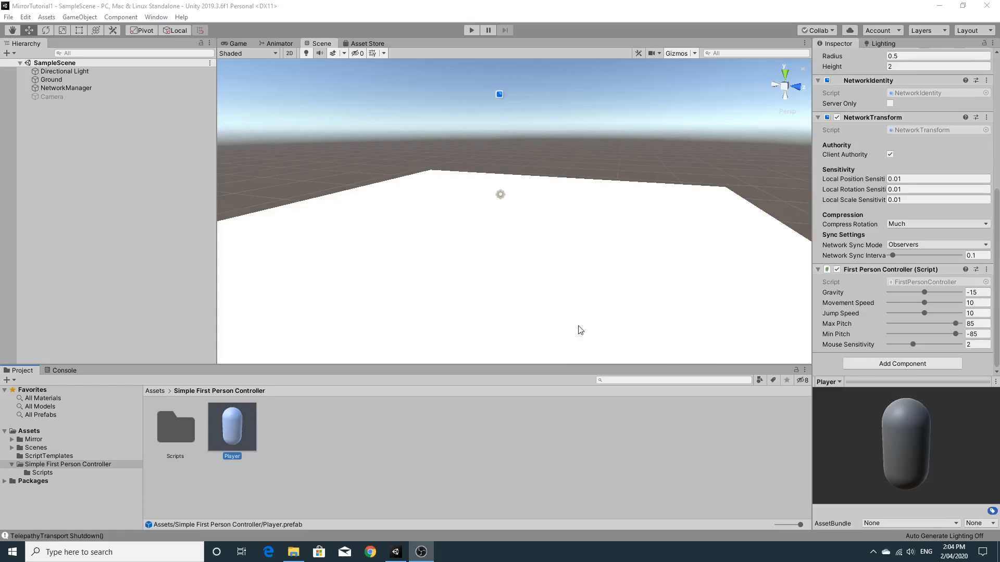
mouse_move(587, 327)
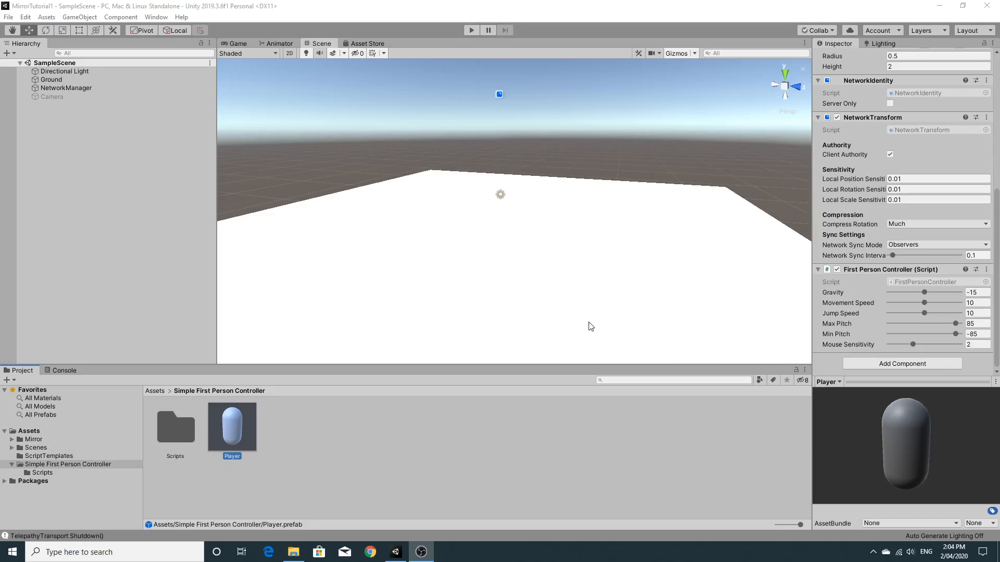
mouse_move(563, 317)
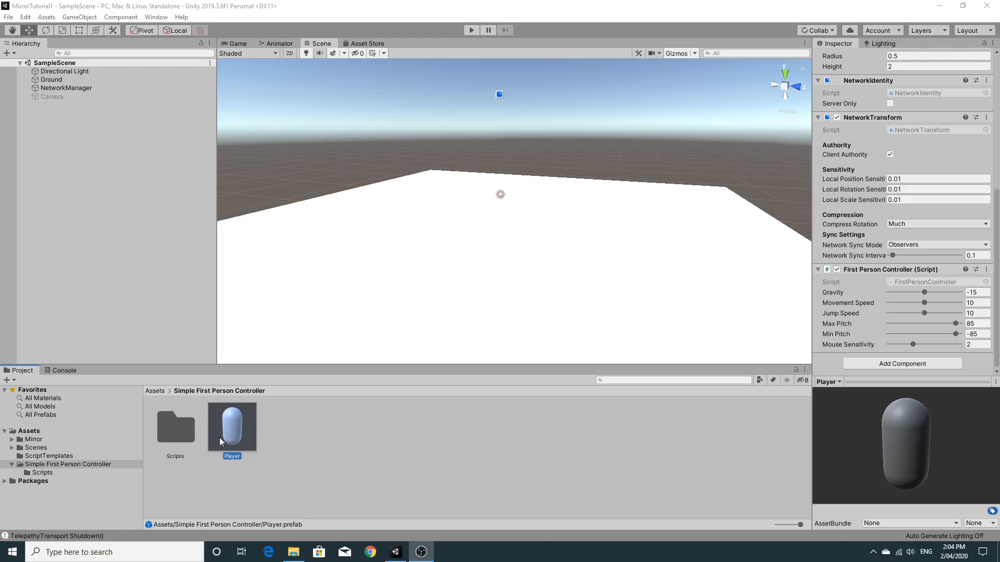
mouse_move(383, 440)
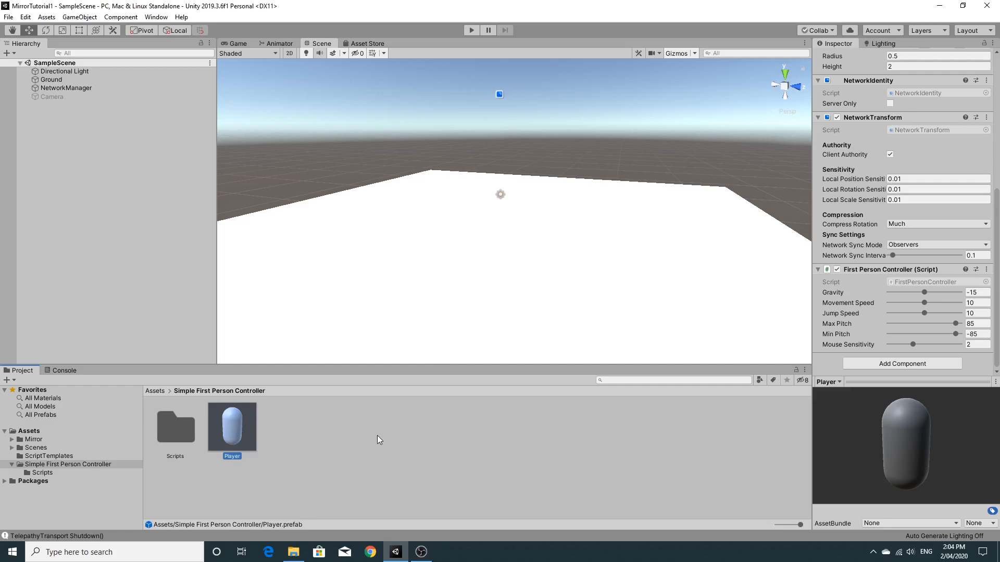
mouse_move(374, 441)
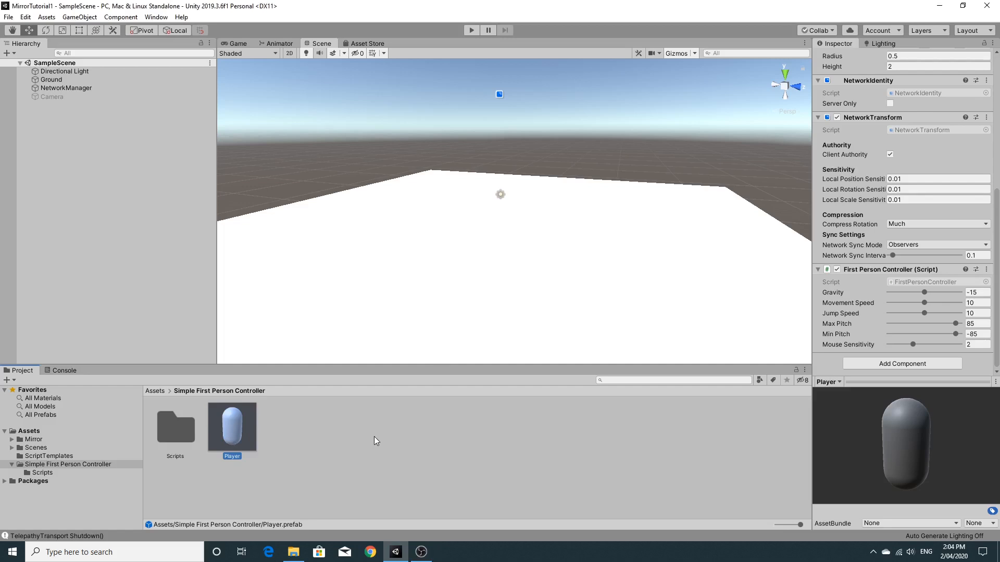
mouse_move(375, 441)
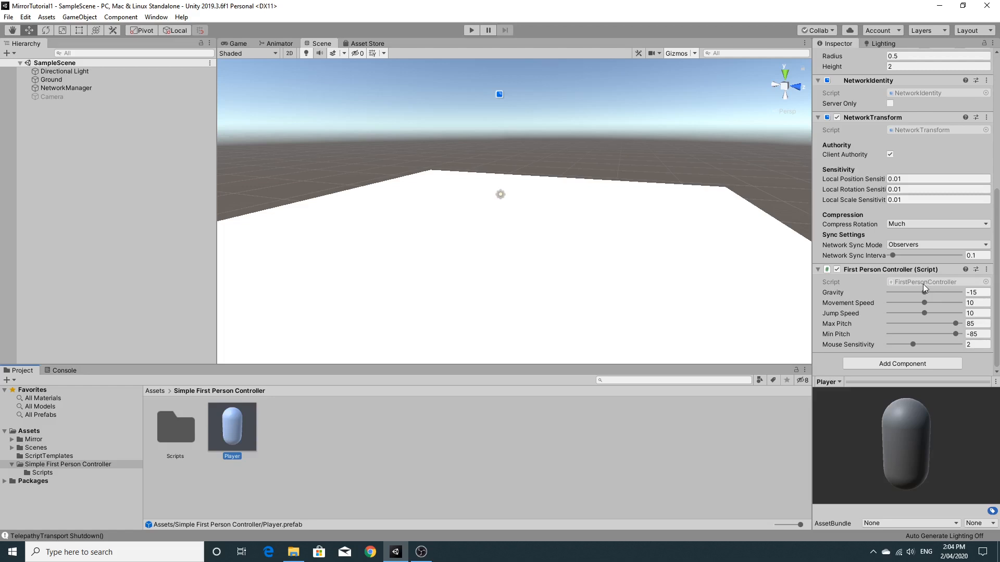
Step: Open FirstPersonController.cs from the controller's Scripts folder in Visual Studio
double_click(176, 424)
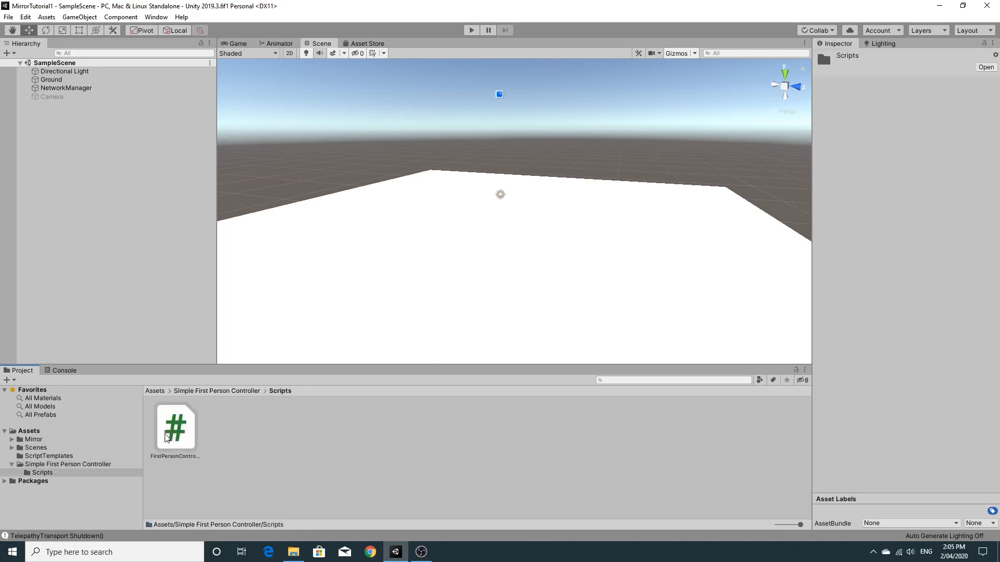
left_click(175, 427)
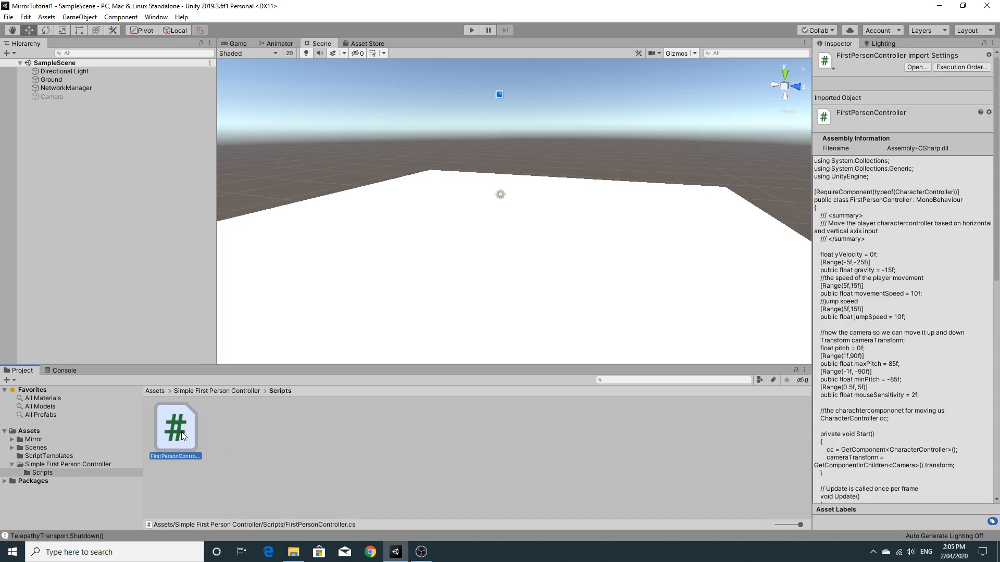
double_click(175, 427)
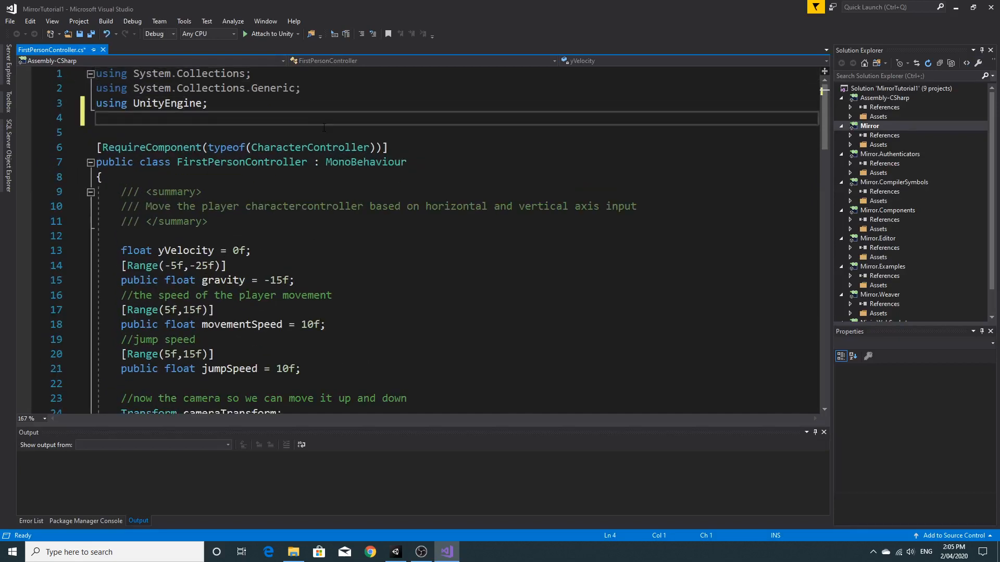
Step: Add 'using Mirror;' and change the class base from MonoBehaviour to NetworkBehaviour
type("Mirror;")
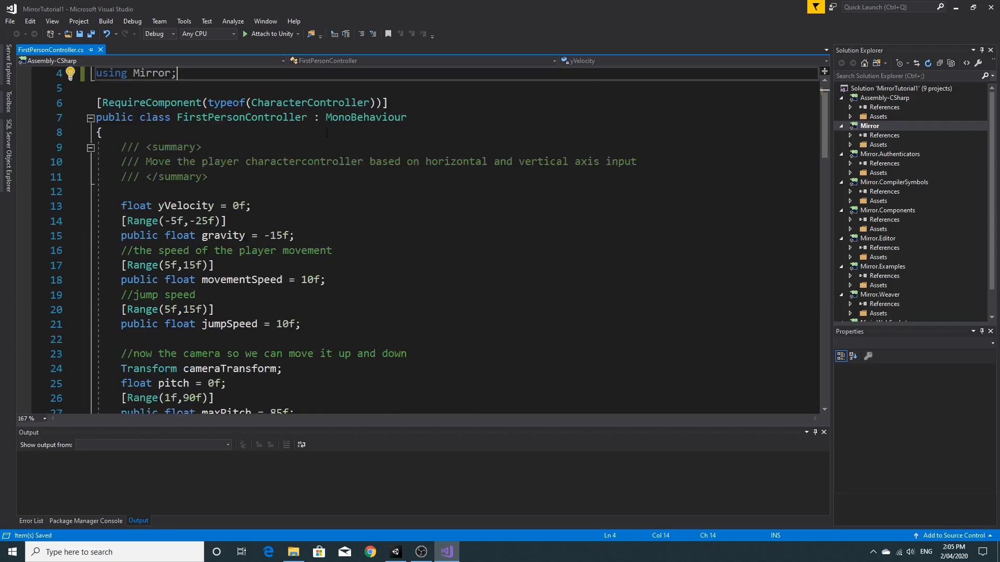
double_click(365, 117)
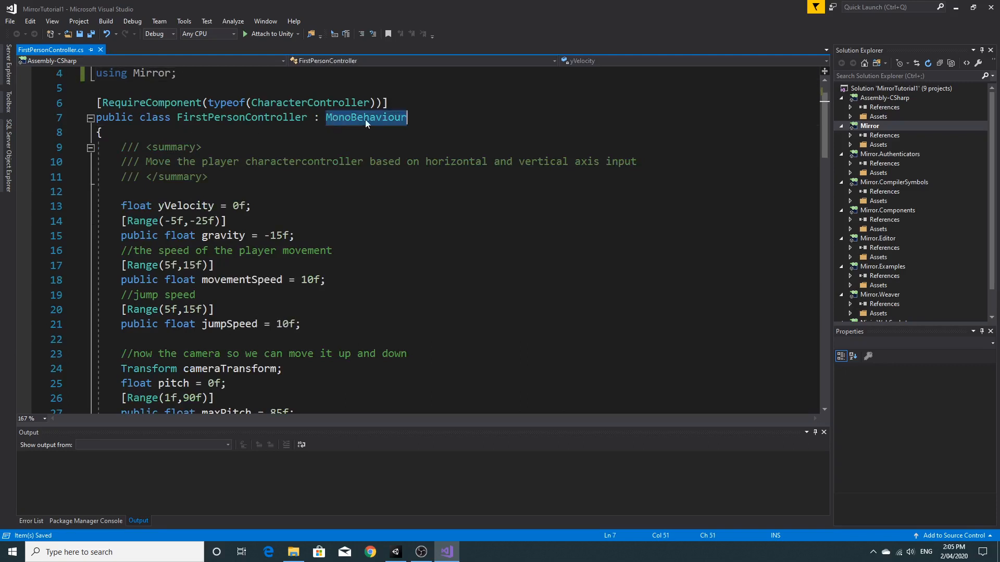
type("Network")
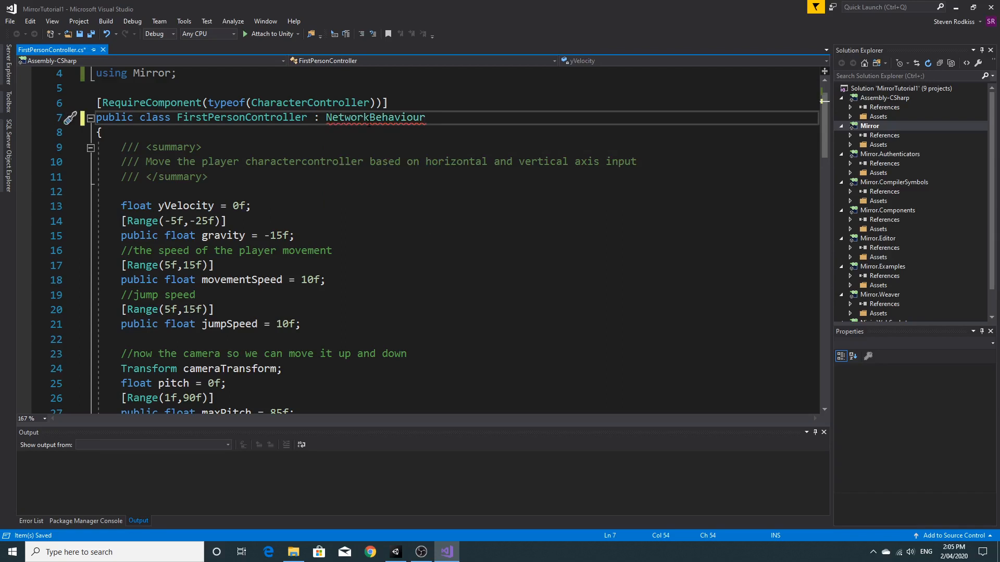
double_click(375, 117)
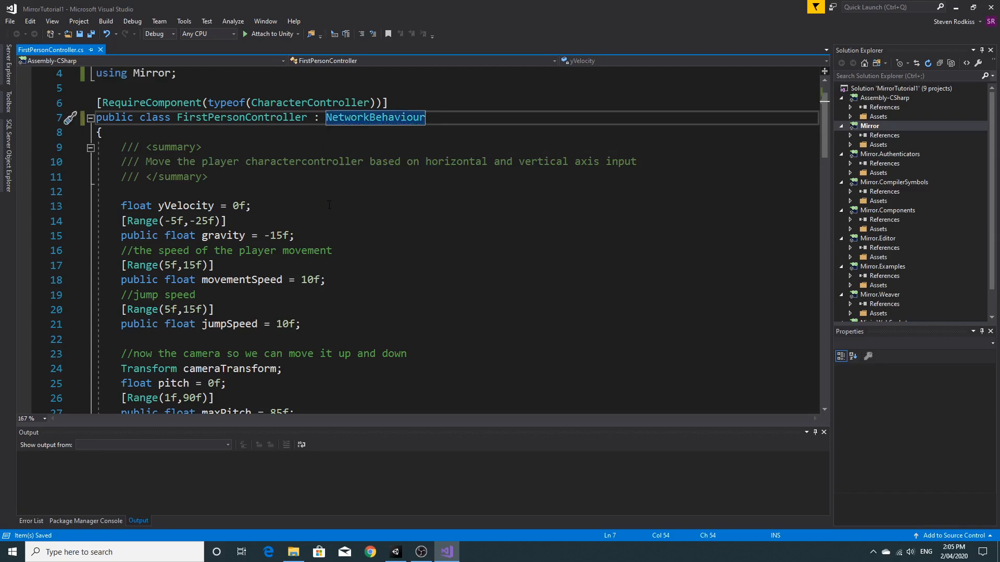
mouse_move(339, 211)
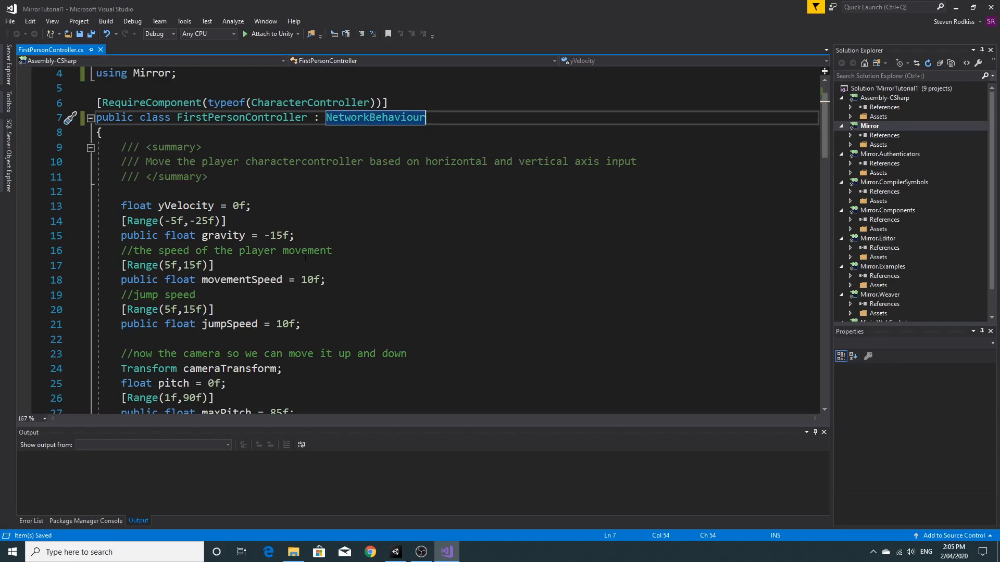
scroll("down", 3)
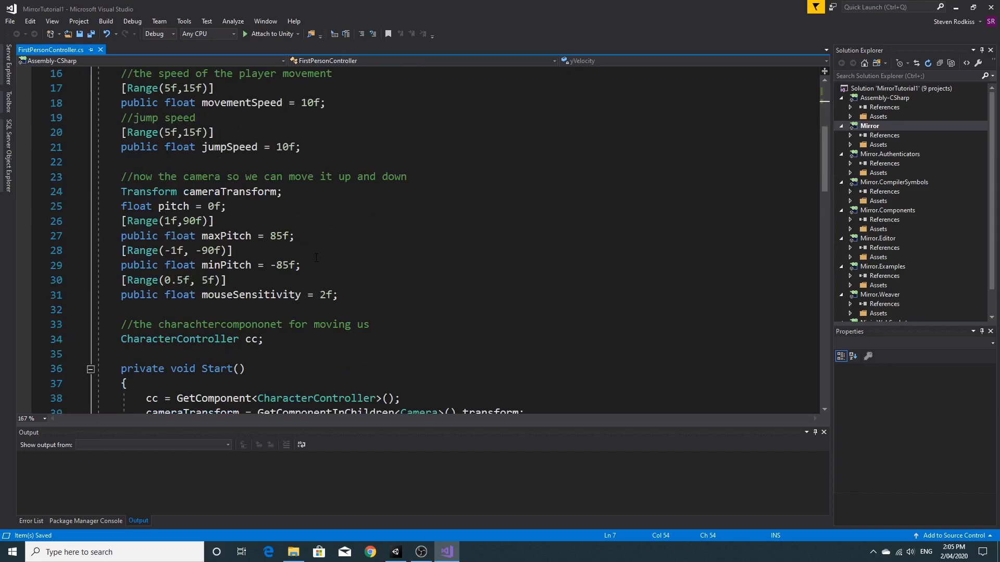
scroll("down", 3)
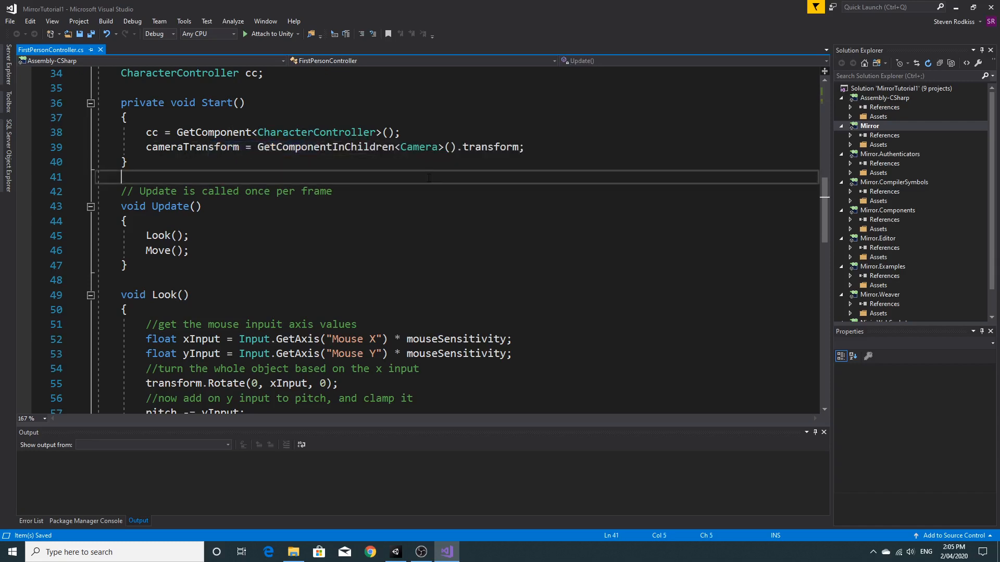
double_click(191, 147)
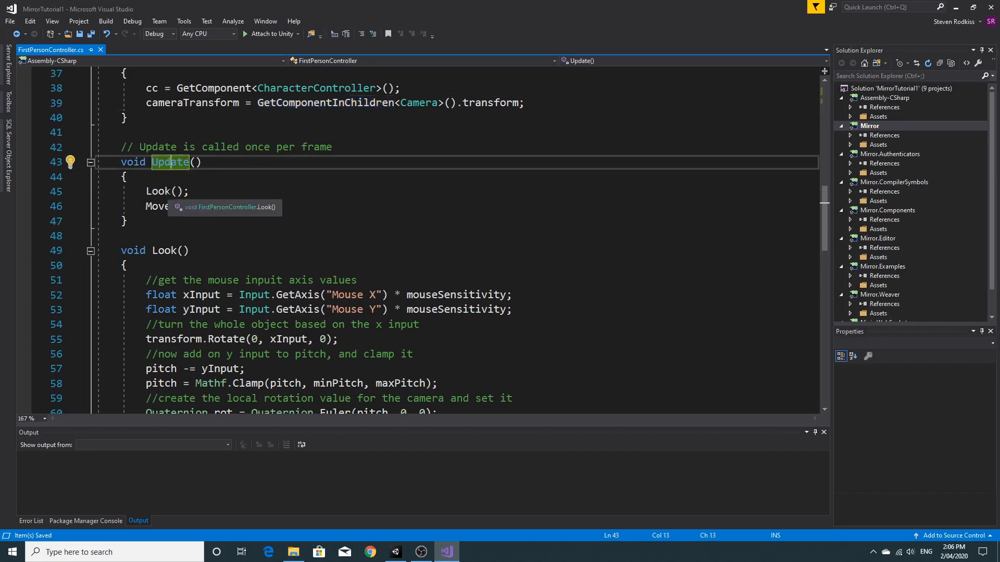
left_click(157, 206)
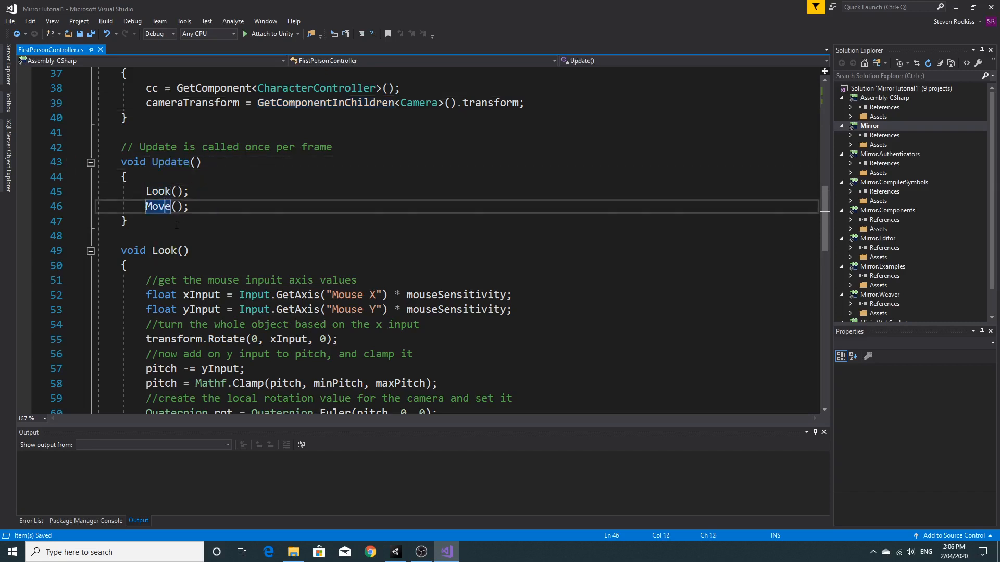
double_click(159, 191)
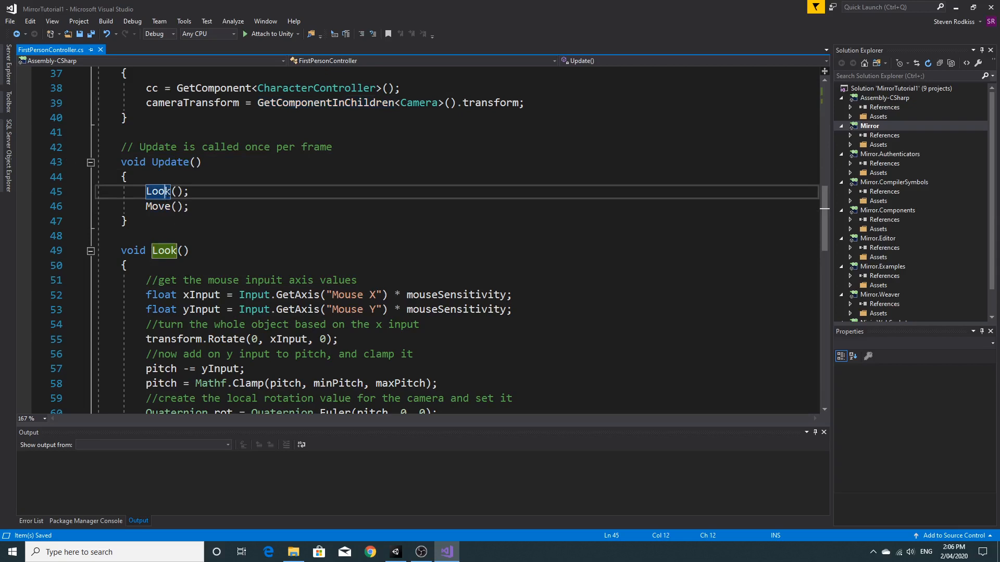
left_click(158, 207)
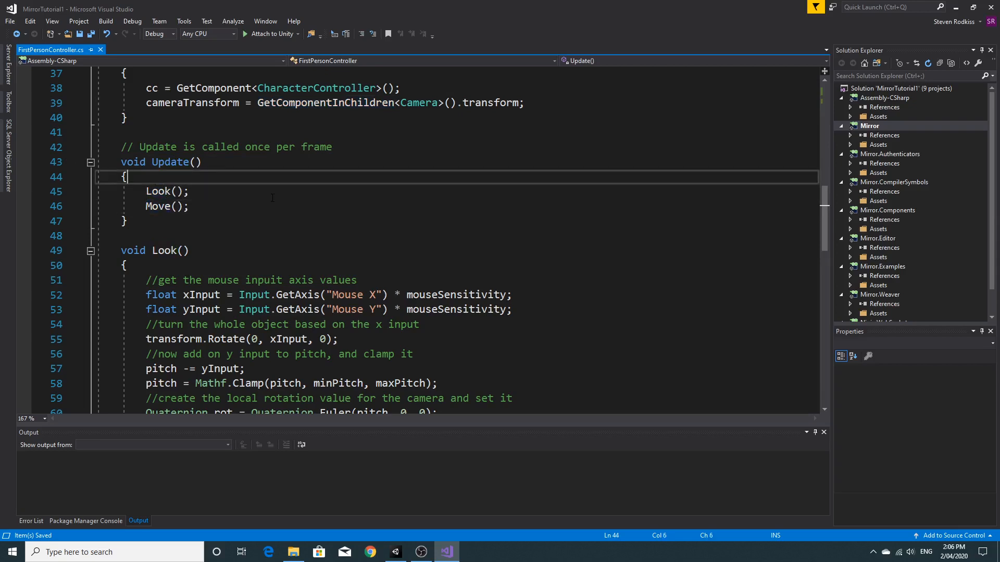
Step: Wrap Update's Look() and Move() calls inside an if (isLocalPlayer) block
key("enter")
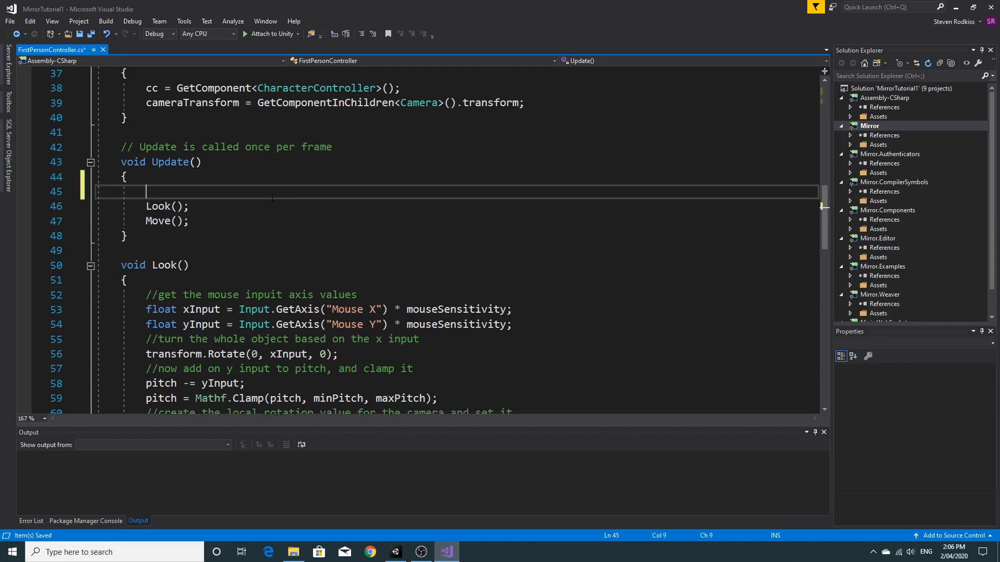
type("if (true")
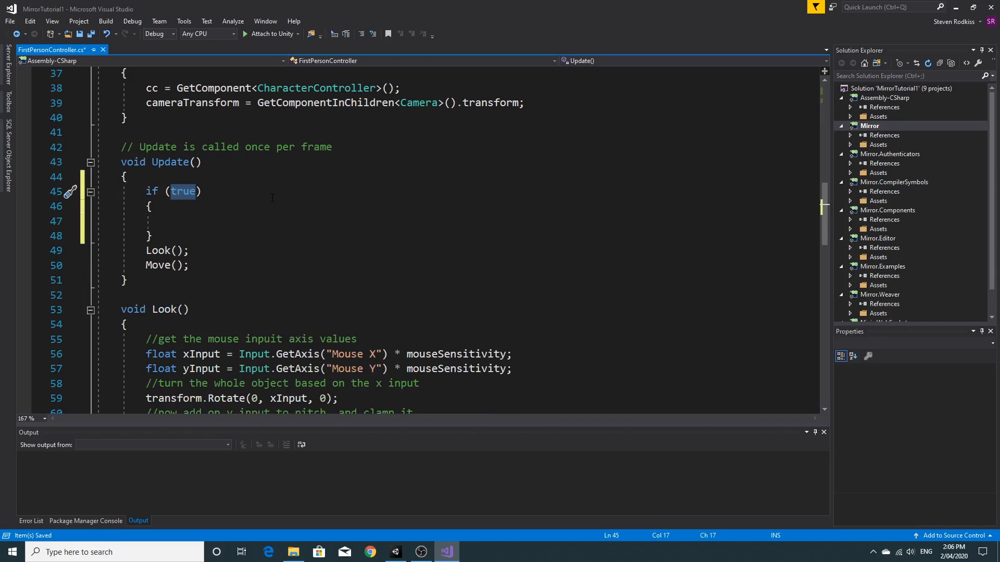
type("islo")
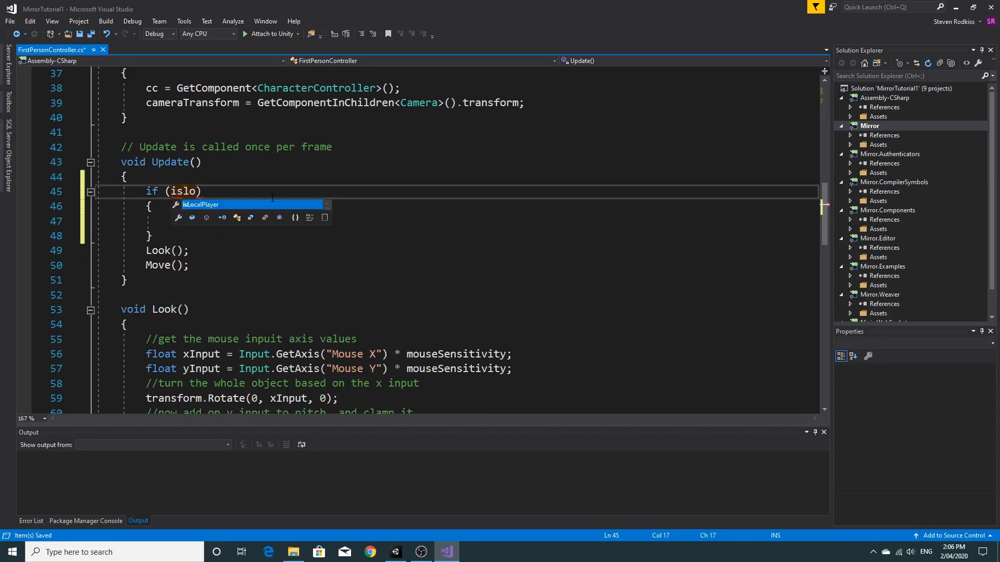
key("Tab")
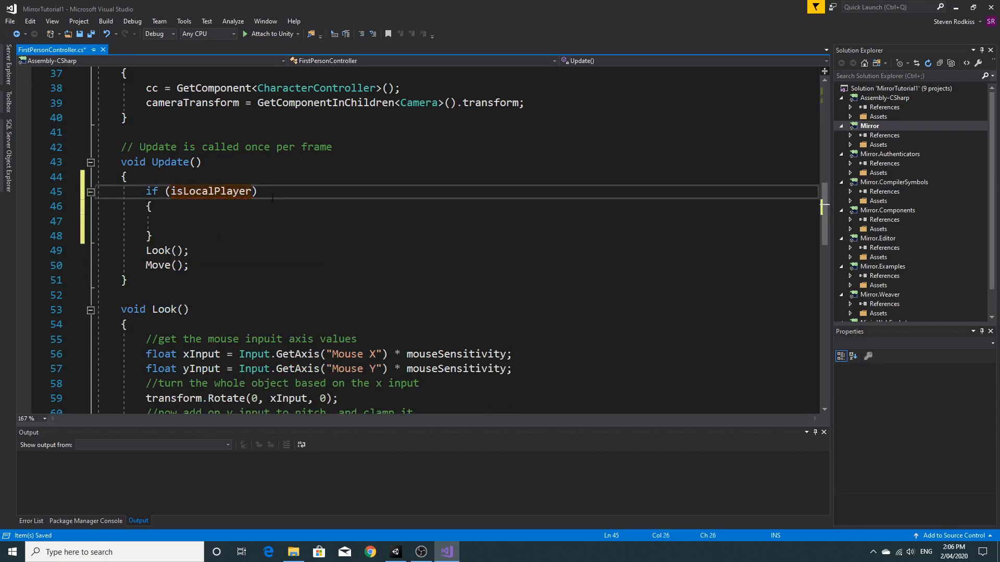
mouse_move(227, 191)
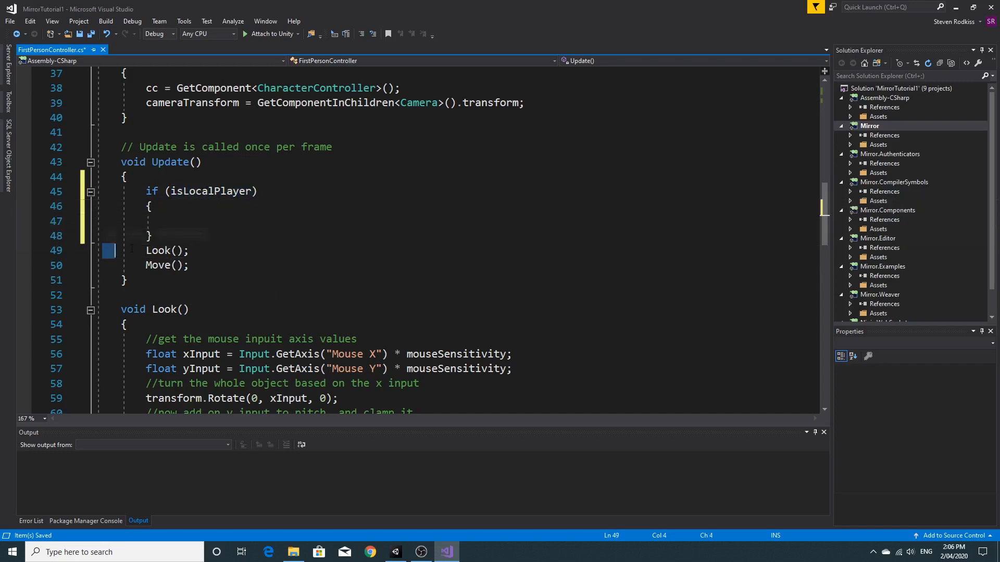
left_click_drag(146, 250, 189, 265)
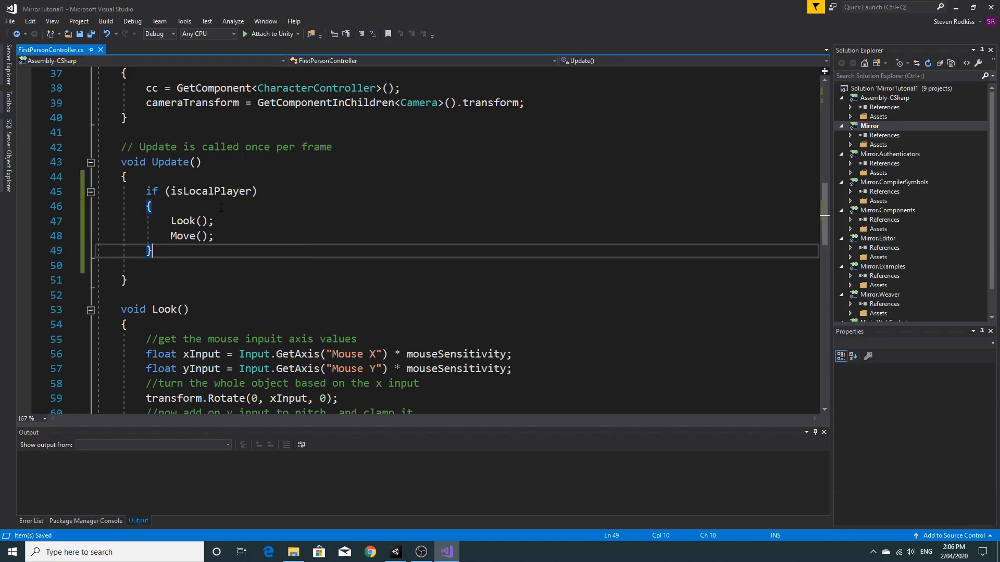
mouse_move(254, 369)
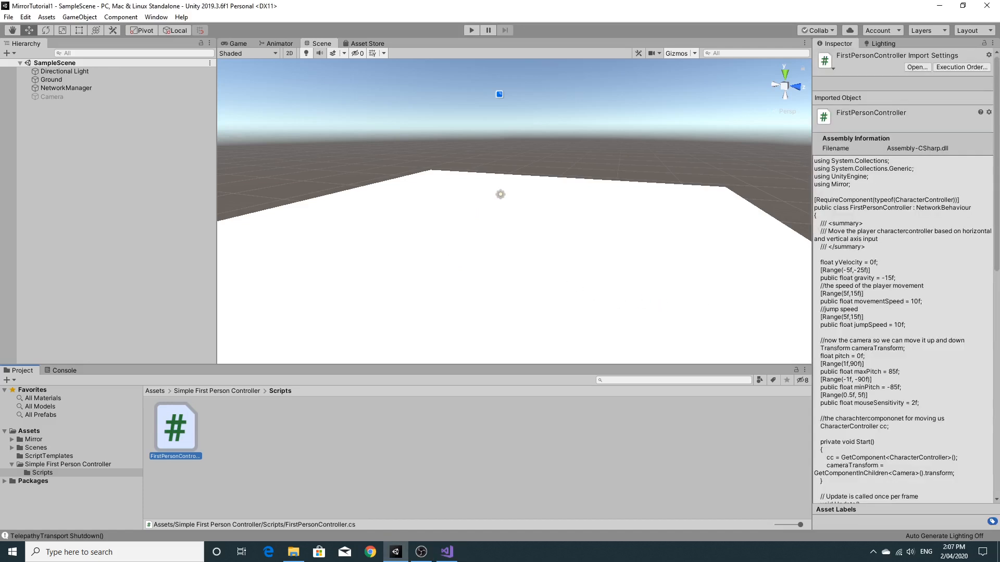
Step: Set the Player Settings fullscreen mode to Windowed at 640x480
left_click(8, 16)
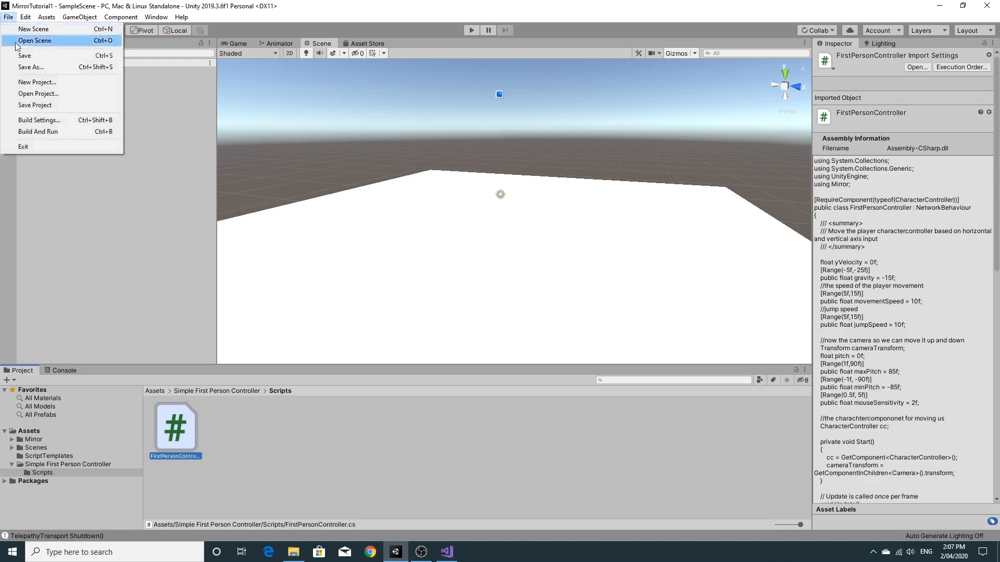
mouse_move(39, 119)
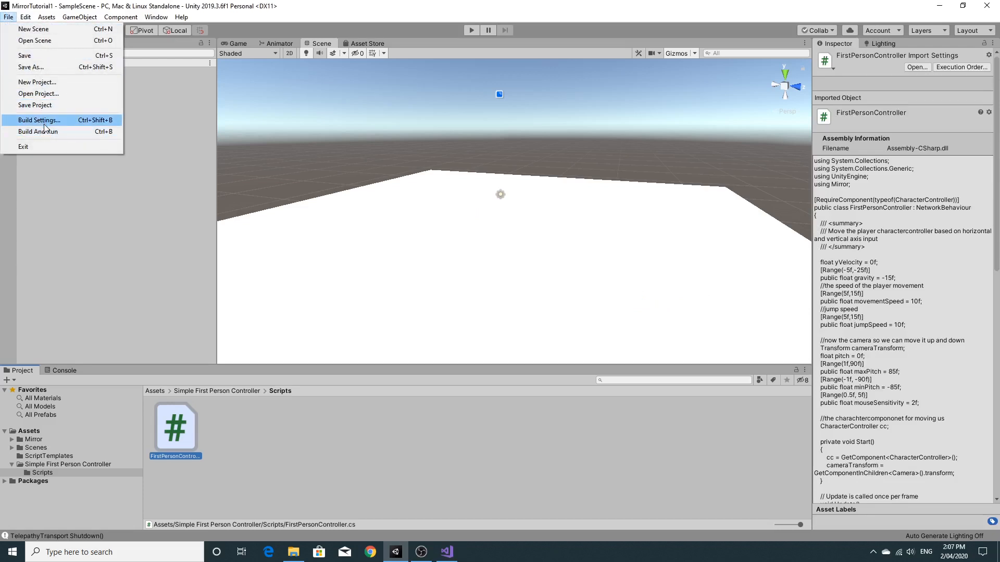
left_click(38, 119)
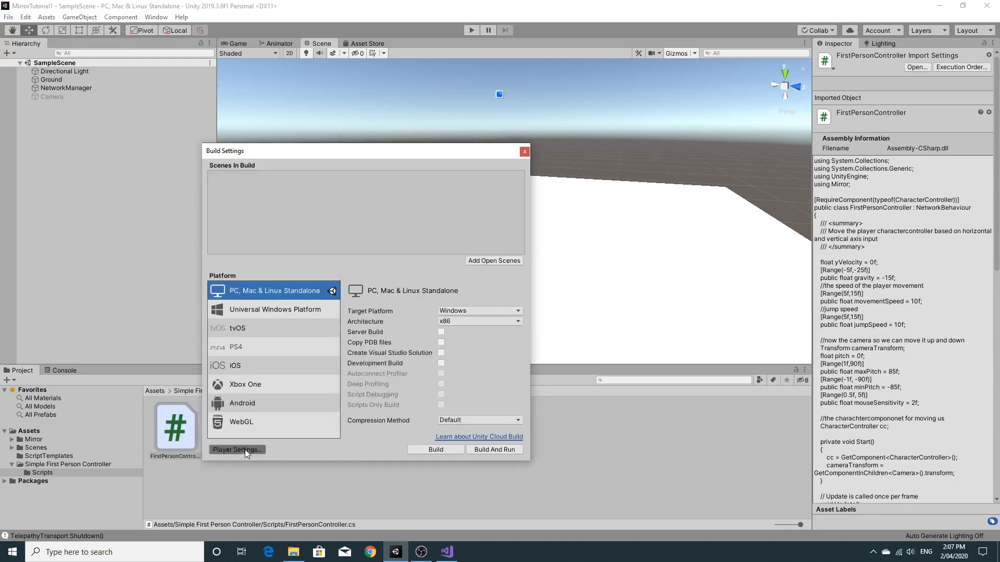
left_click(236, 450)
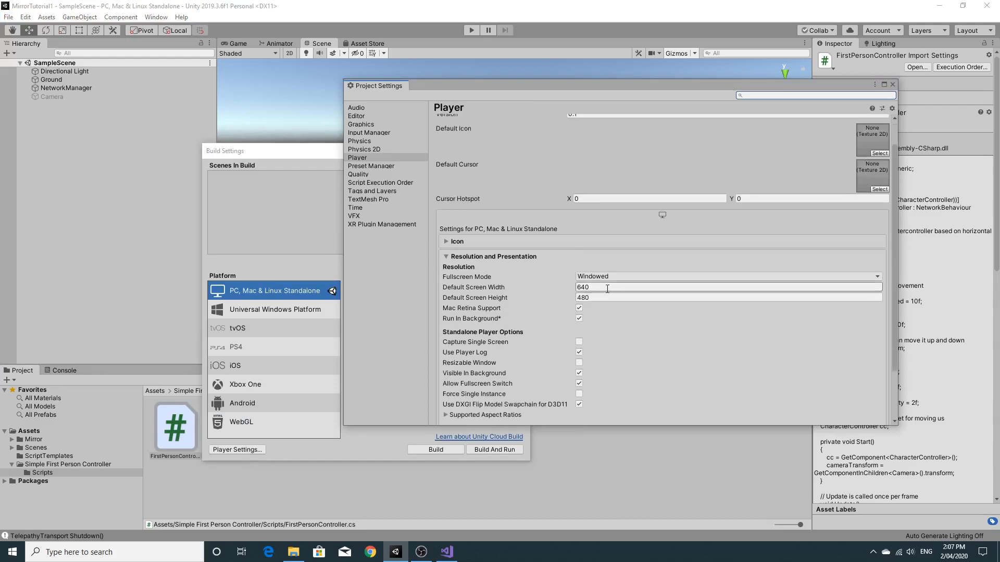
left_click(727, 298)
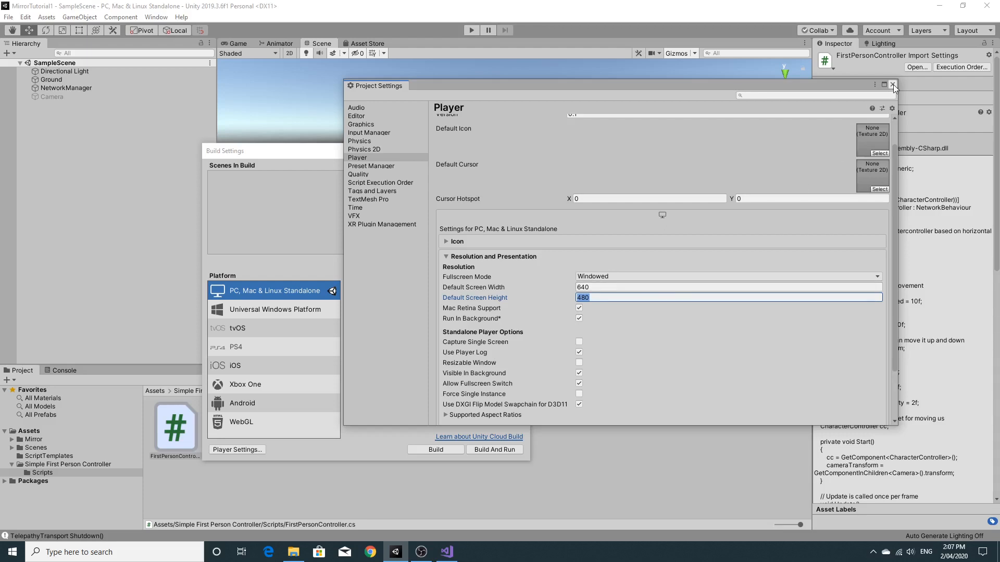
left_click(893, 85)
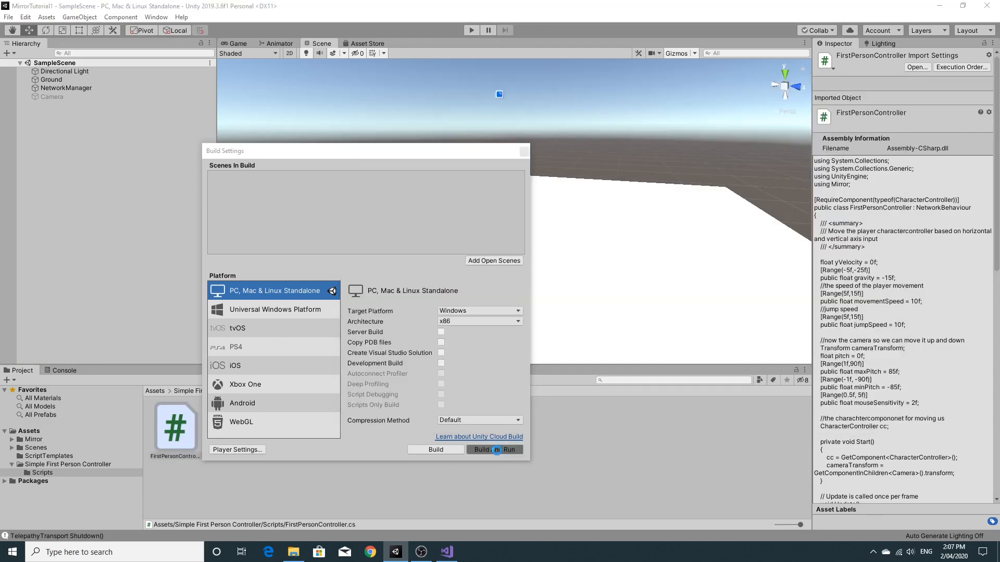
Step: Build and run the Windows standalone game
left_click(494, 449)
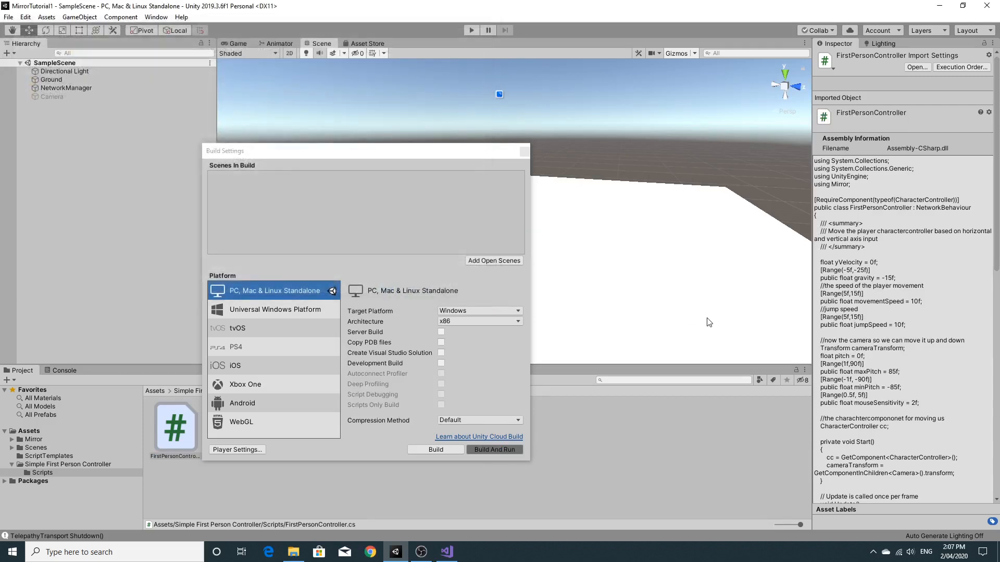
mouse_move(985, 346)
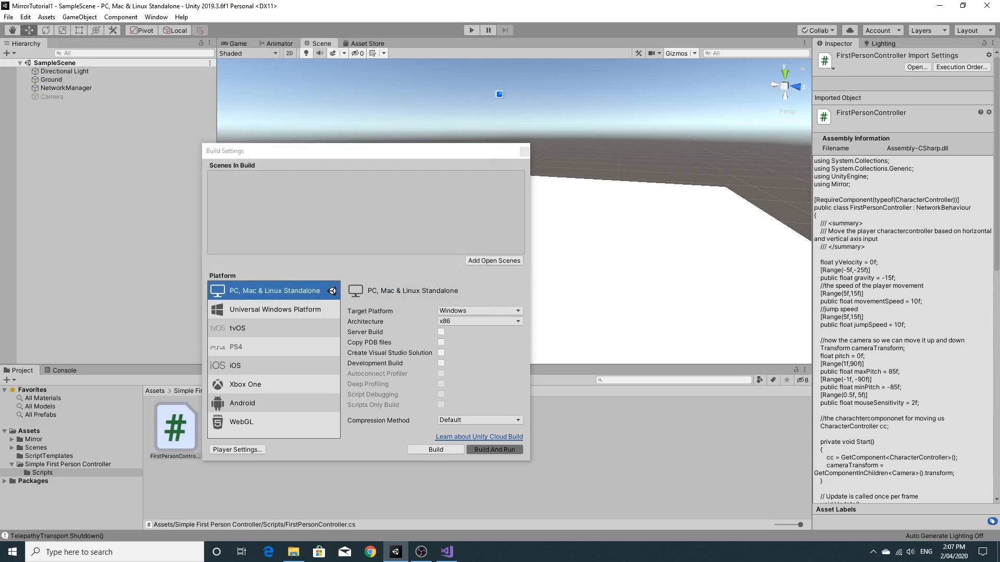
left_click(494, 449)
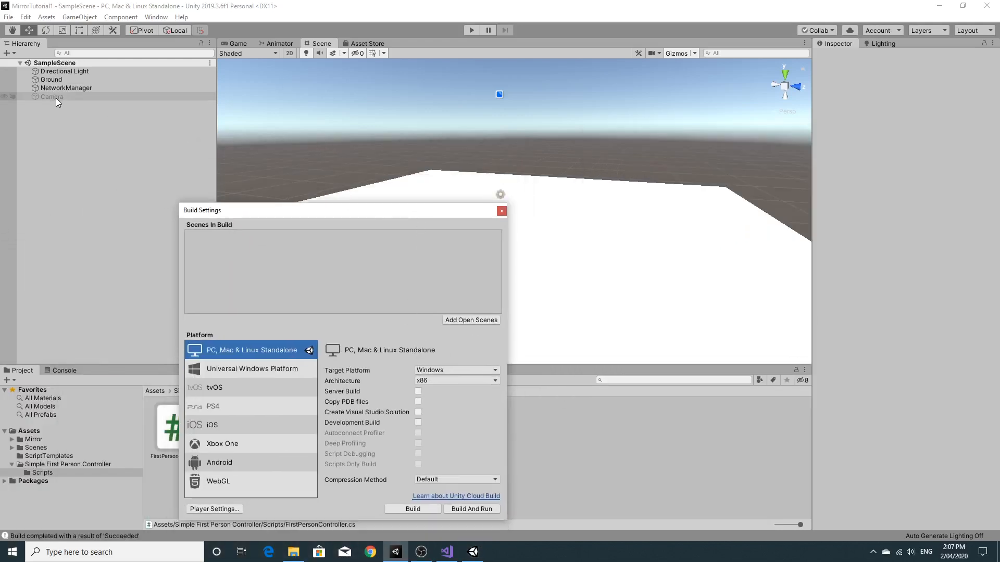
left_click(52, 96)
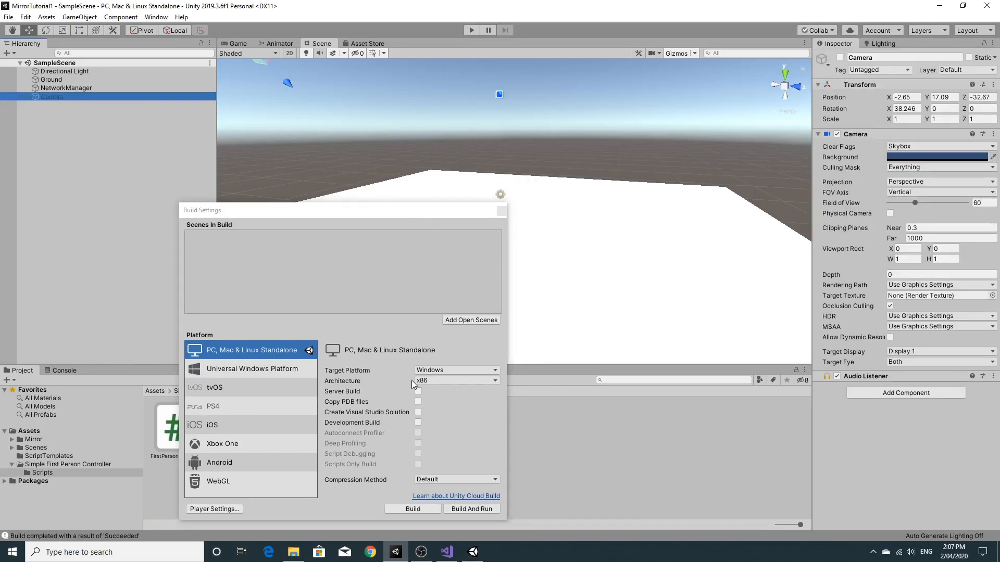
Step: Start the built game as LAN Host, then enter play mode and join as LAN Client
left_click(472, 552)
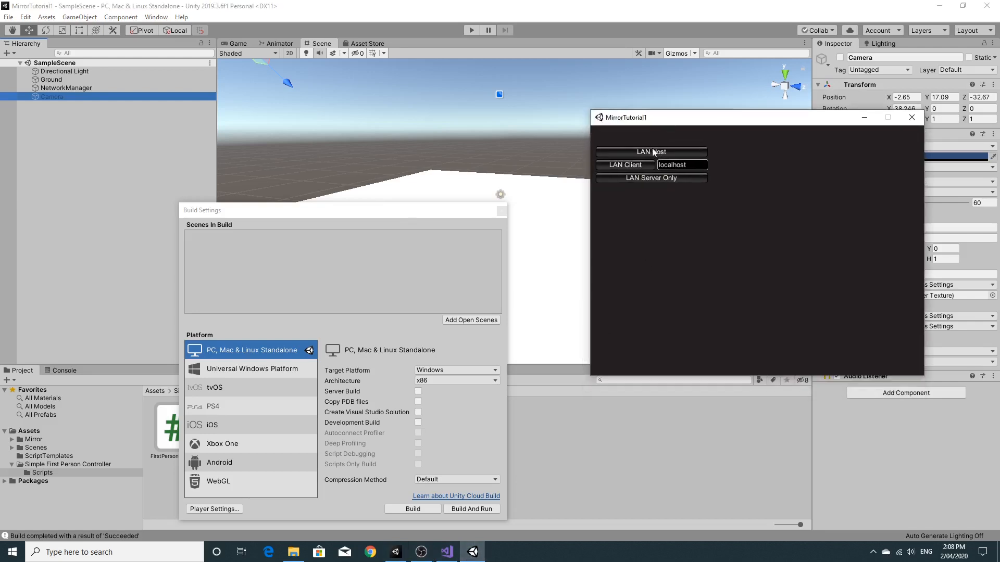
left_click(650, 152)
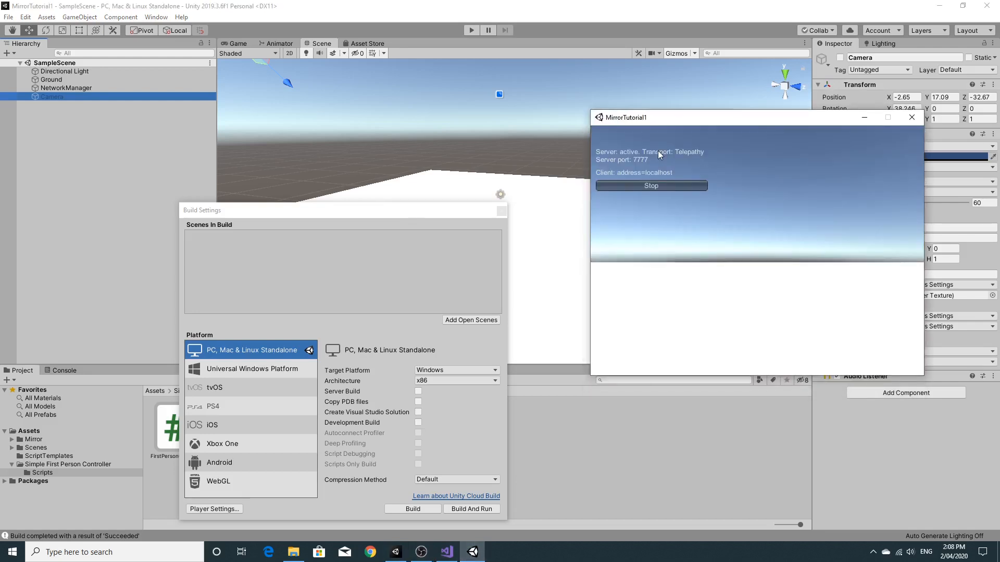
left_click(471, 30)
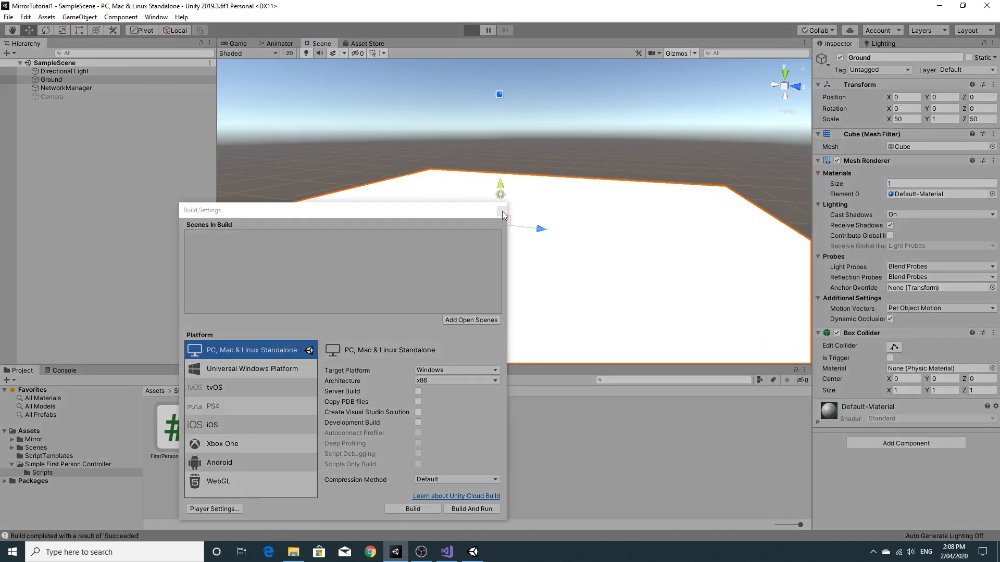
left_click(471, 30)
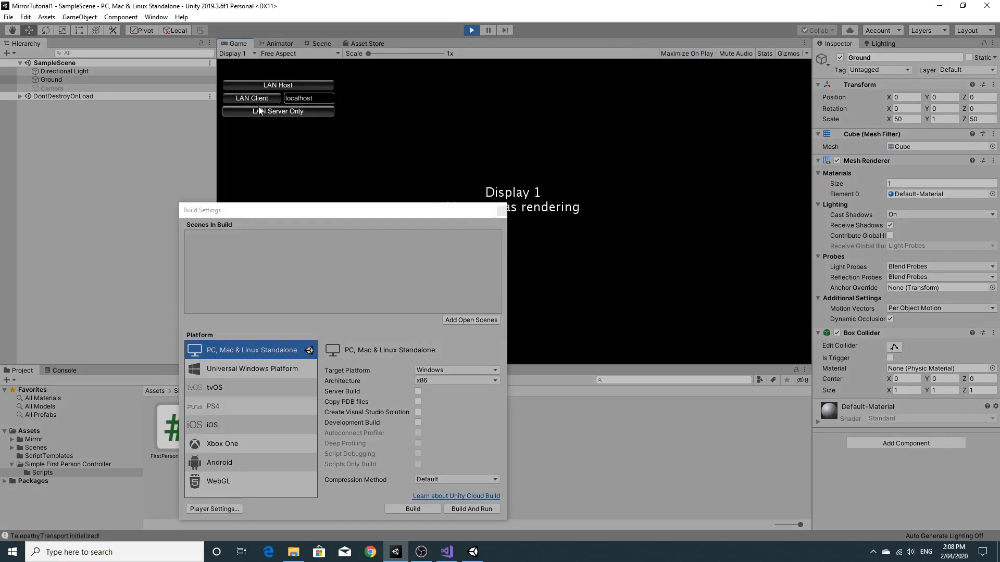
left_click(251, 98)
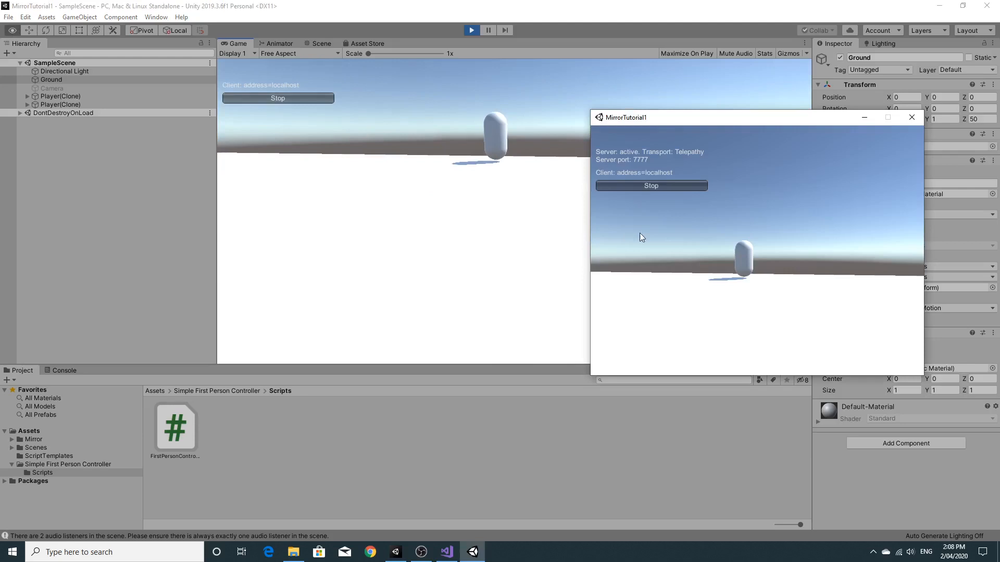
mouse_move(782, 268)
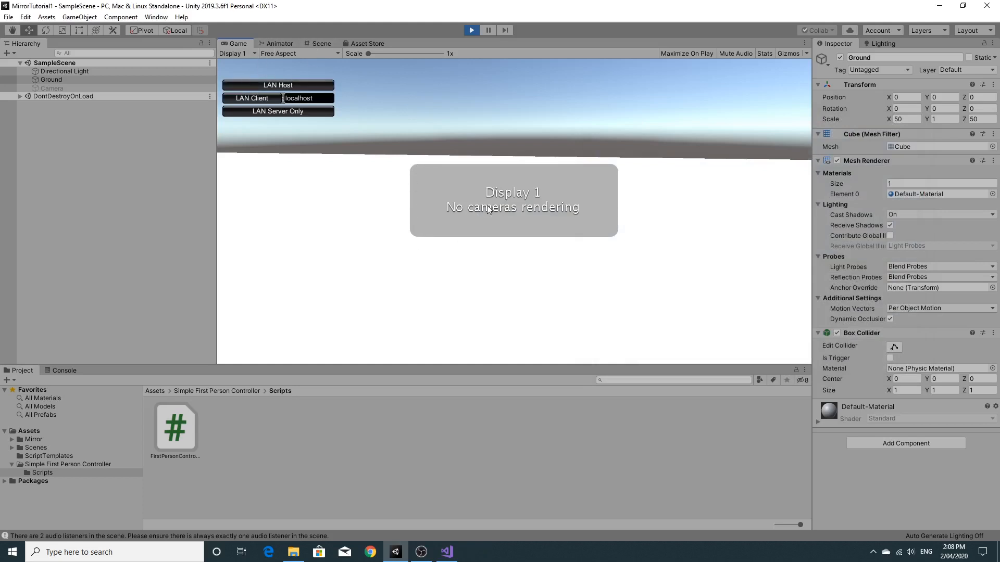
mouse_move(542, 260)
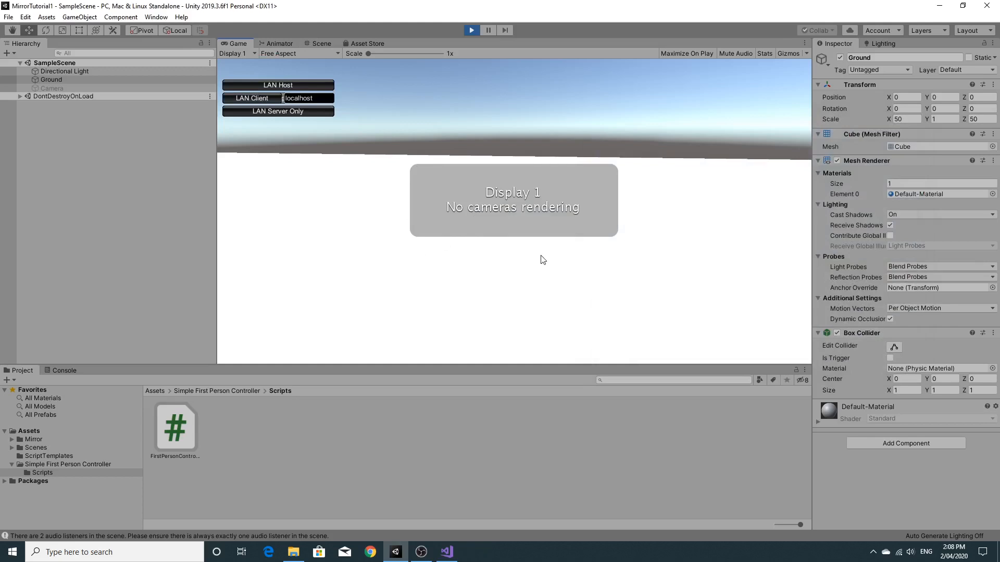
mouse_move(505, 247)
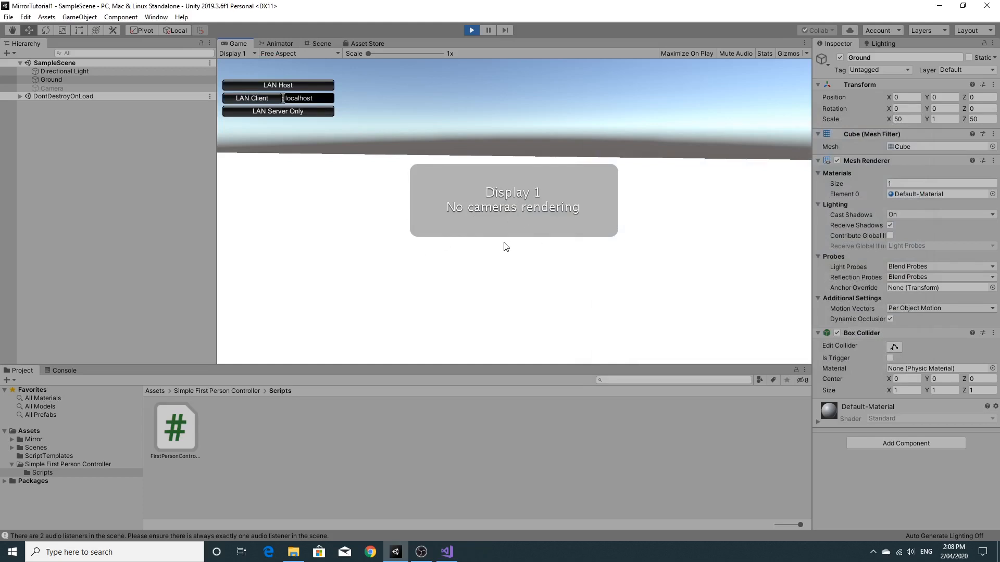
mouse_move(457, 292)
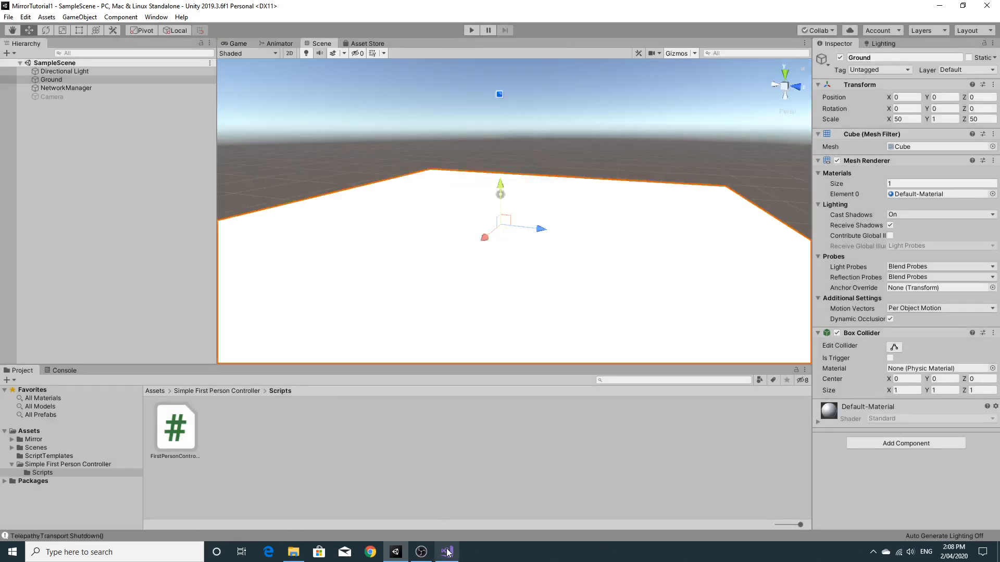
Step: Add an empty else block below Update's if (isLocalPlayer) block
left_click(446, 552)
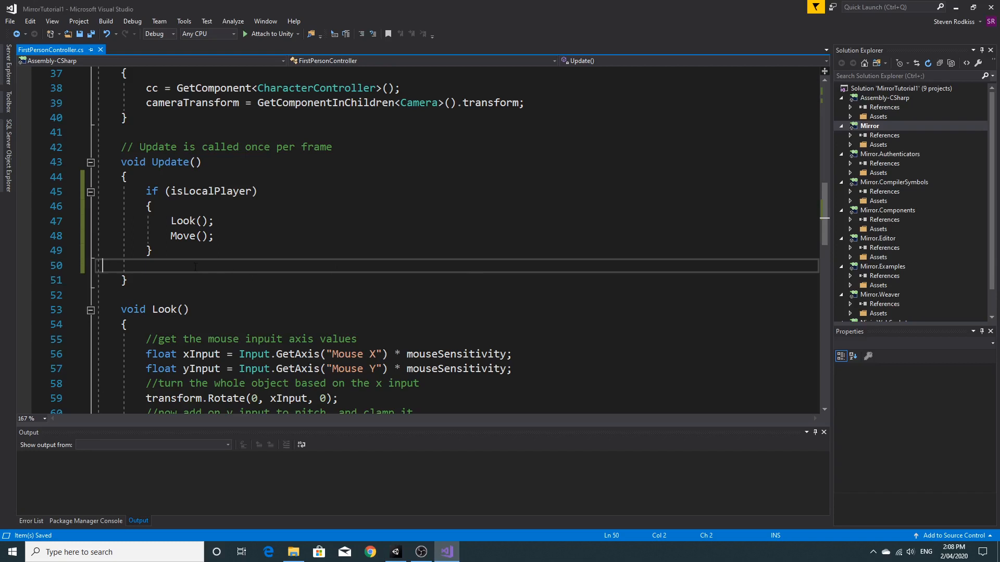
type("e")
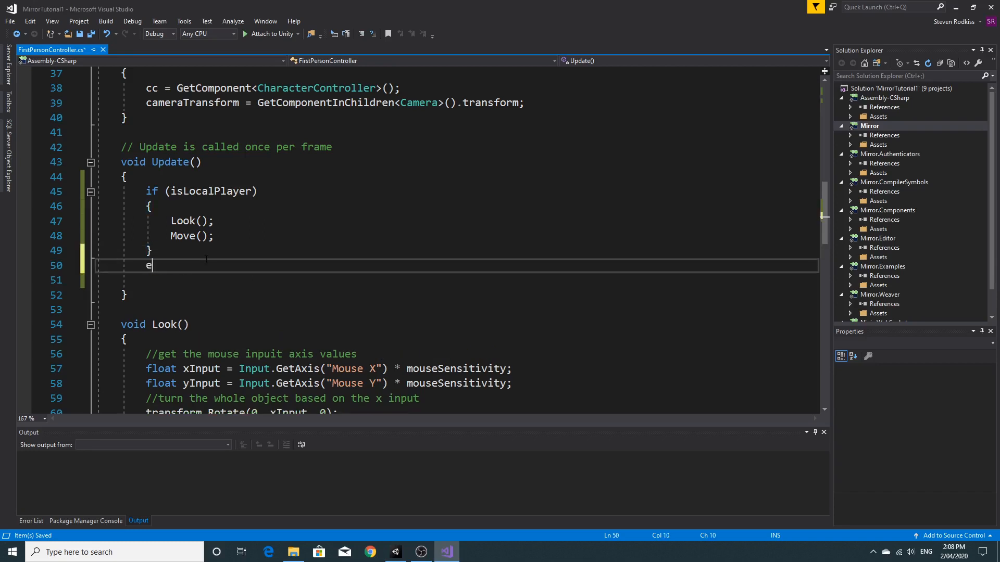
type("lse")
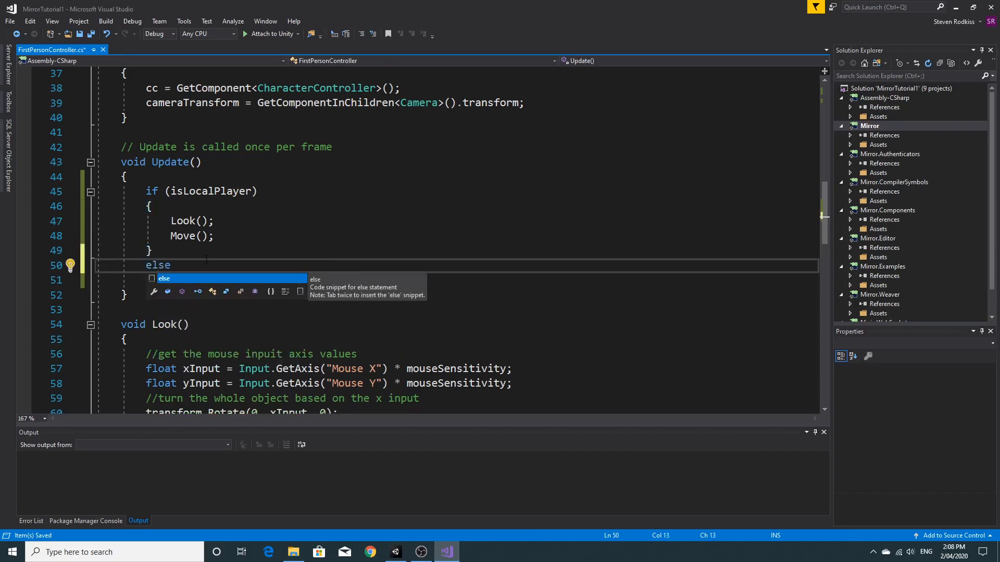
key("Tab")
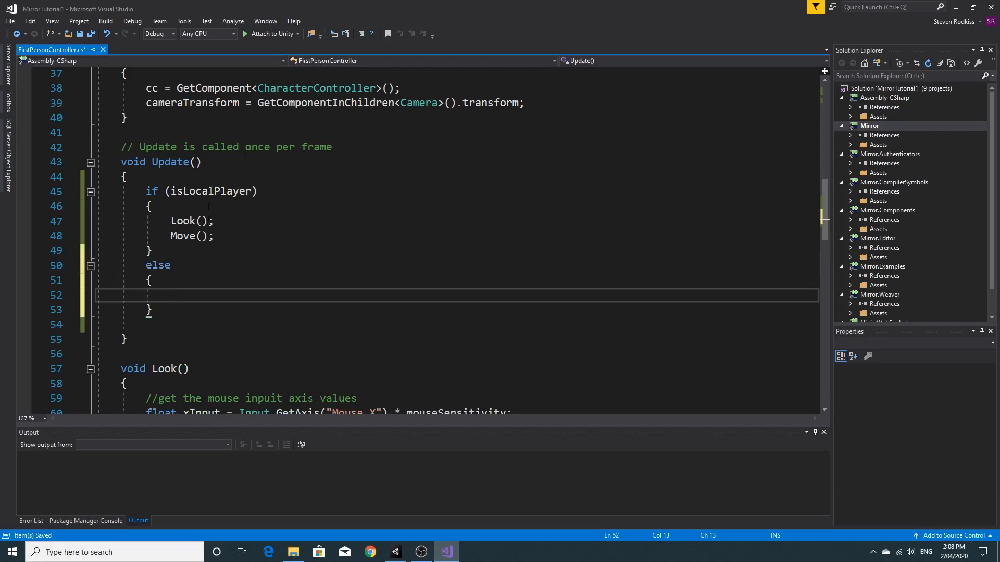
left_click(190, 236)
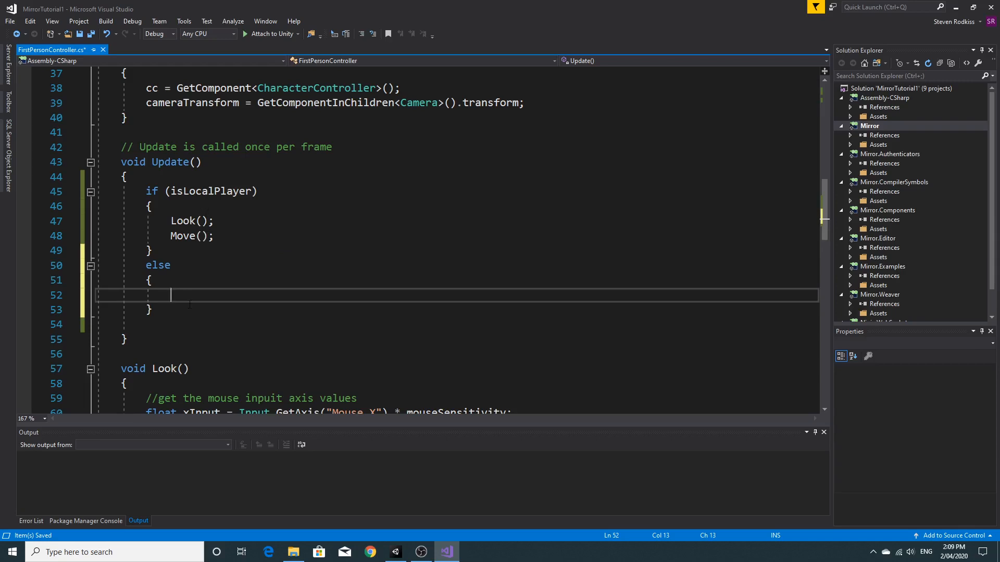
Step: Write cameraTransform.gameObject.SetActive(false); inside the else block
type("cam")
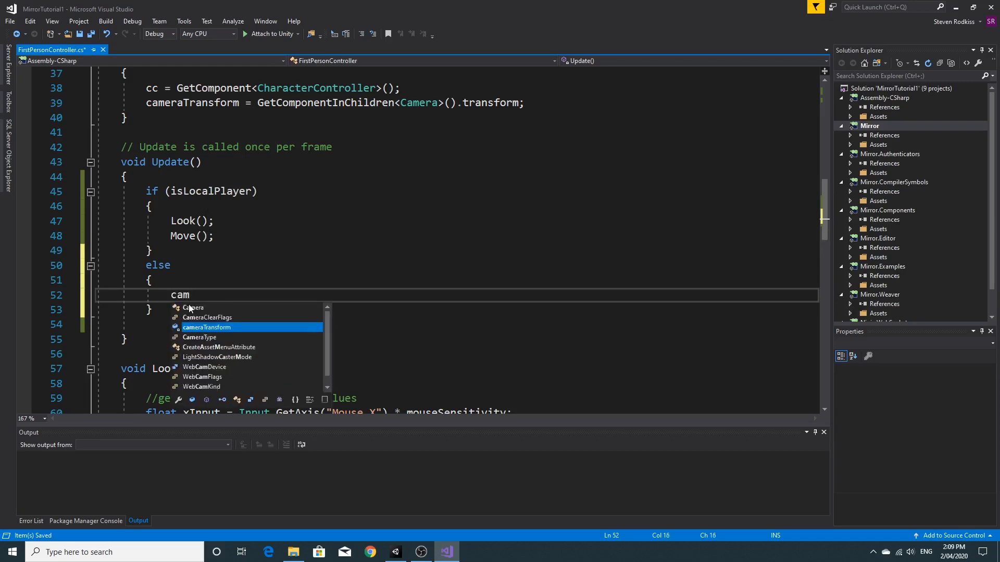
key("tab")
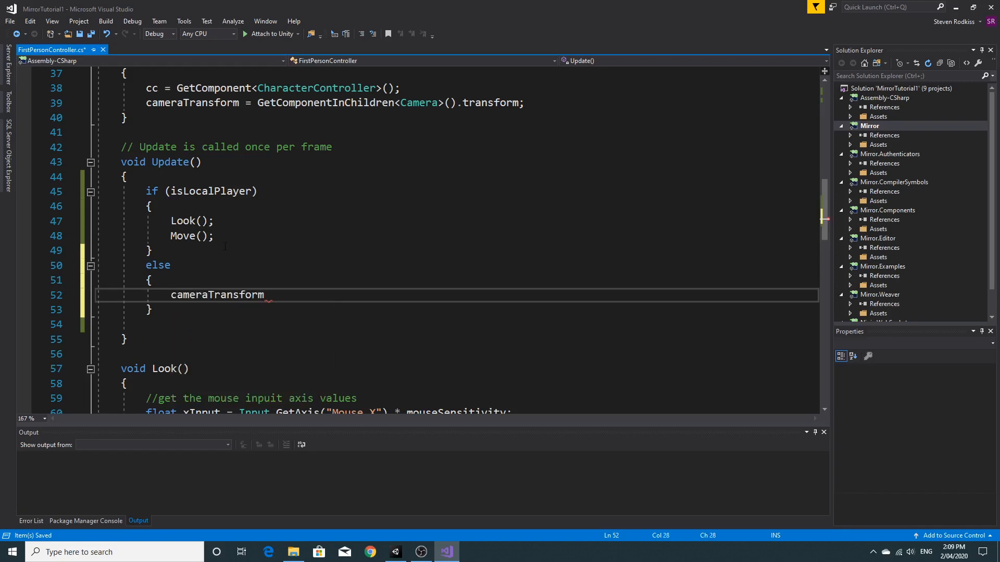
double_click(216, 295)
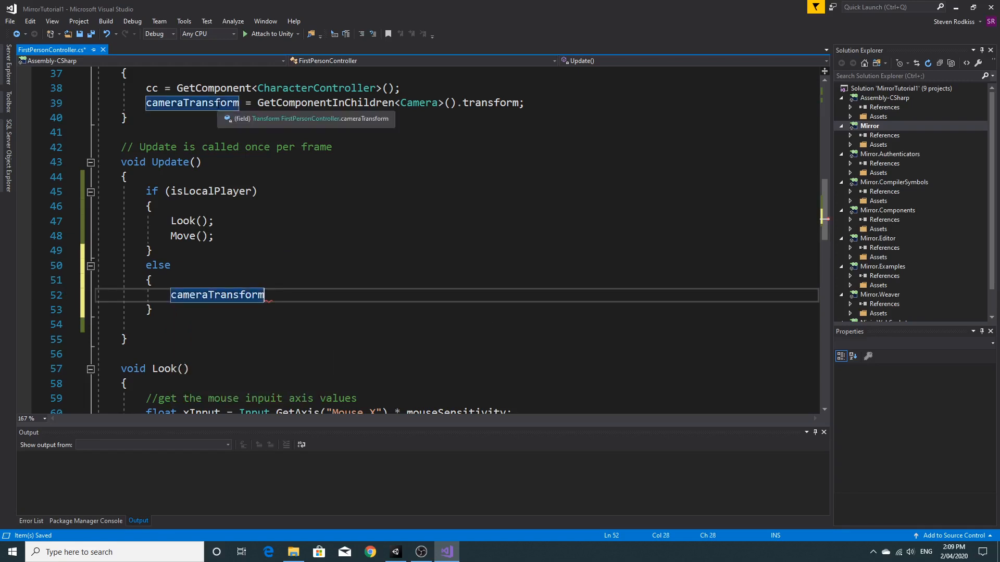
type(".gameObject")
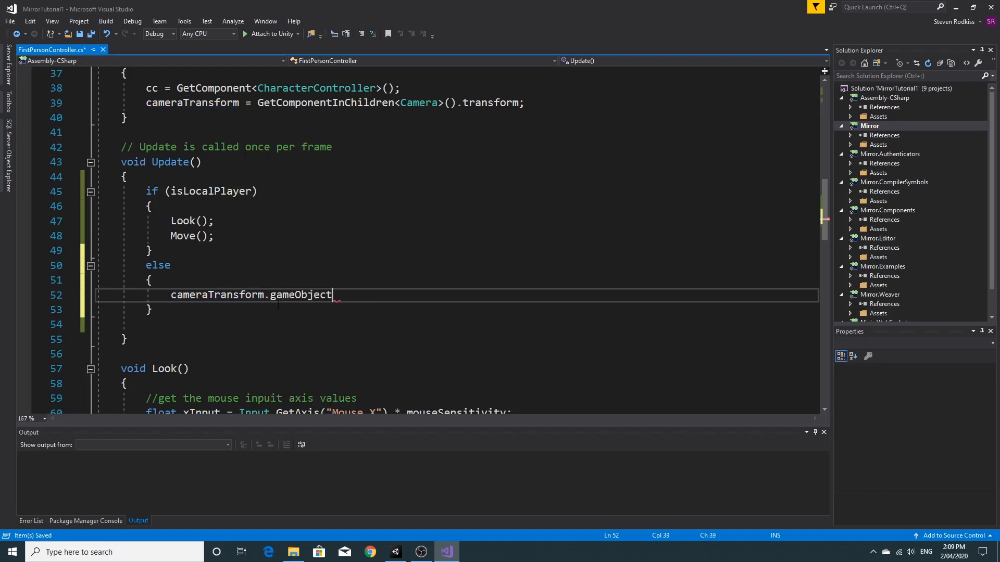
type(".se")
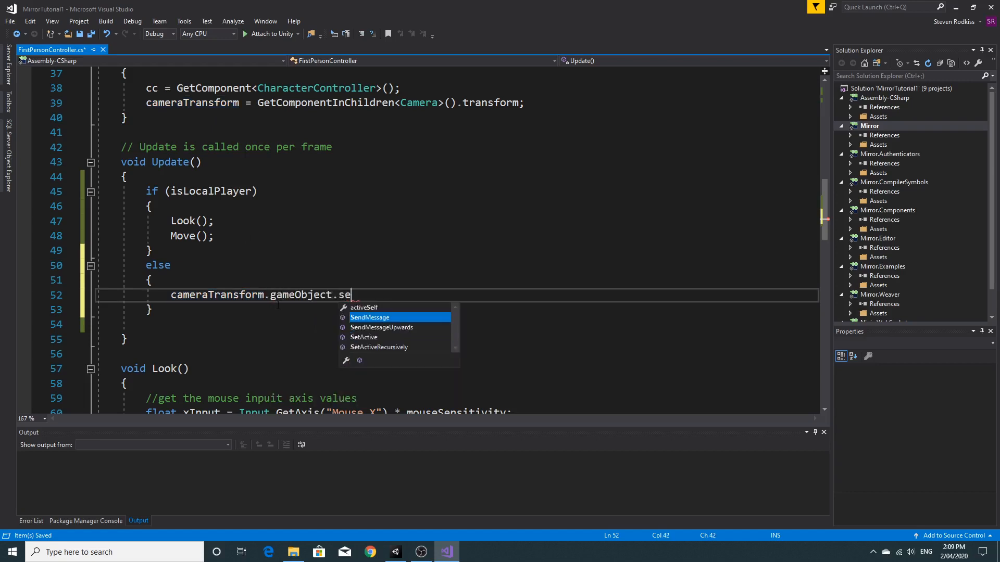
type("tActive")
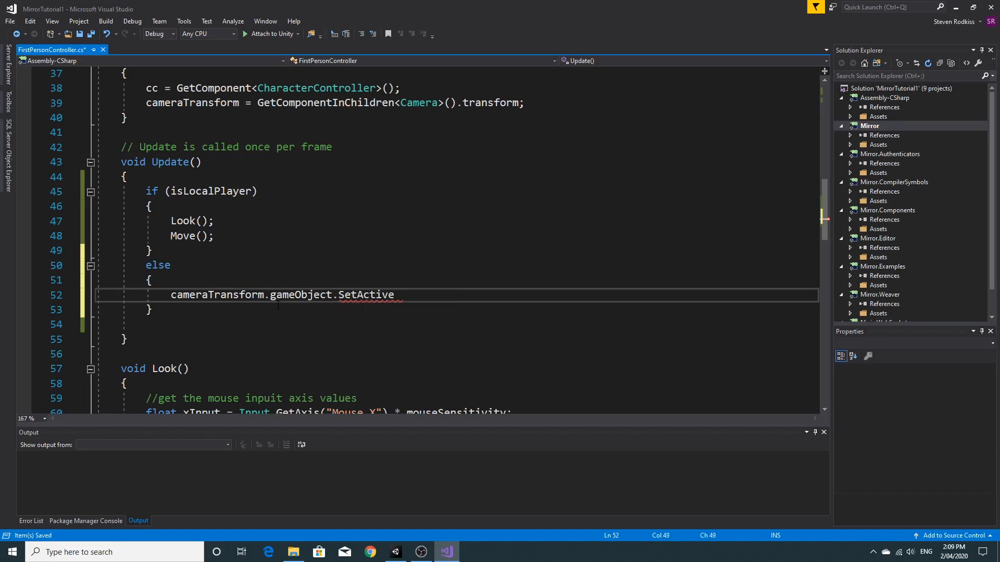
type("(fal")
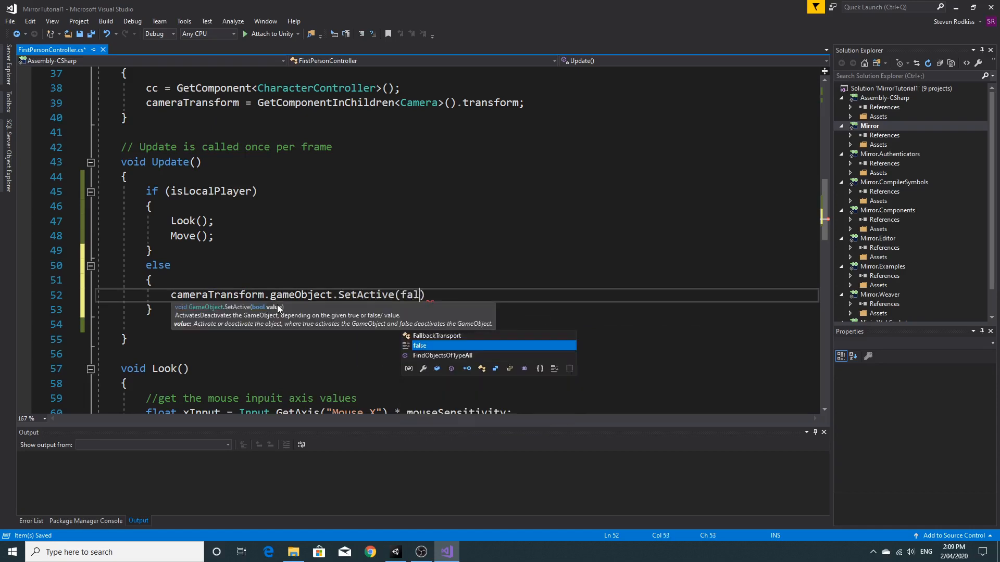
type("s")
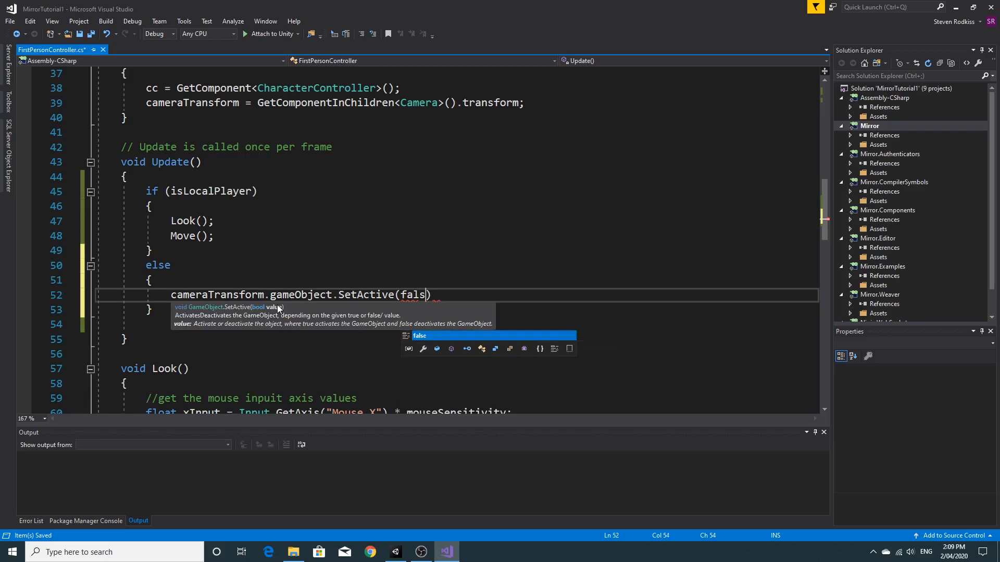
type("e);")
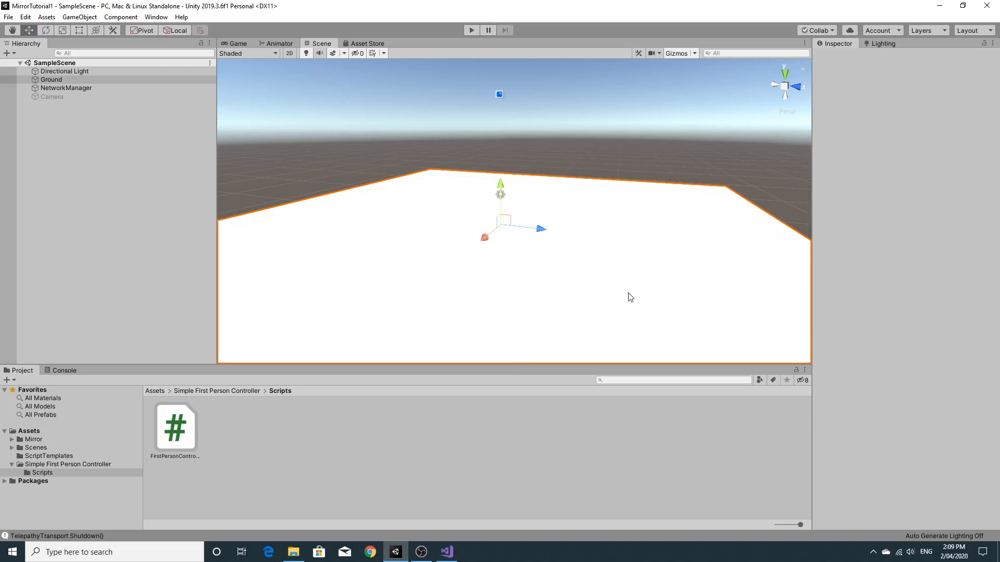
Step: Launch the rebuilt player, move its window aside, and host a LAN game
left_click(51, 79)
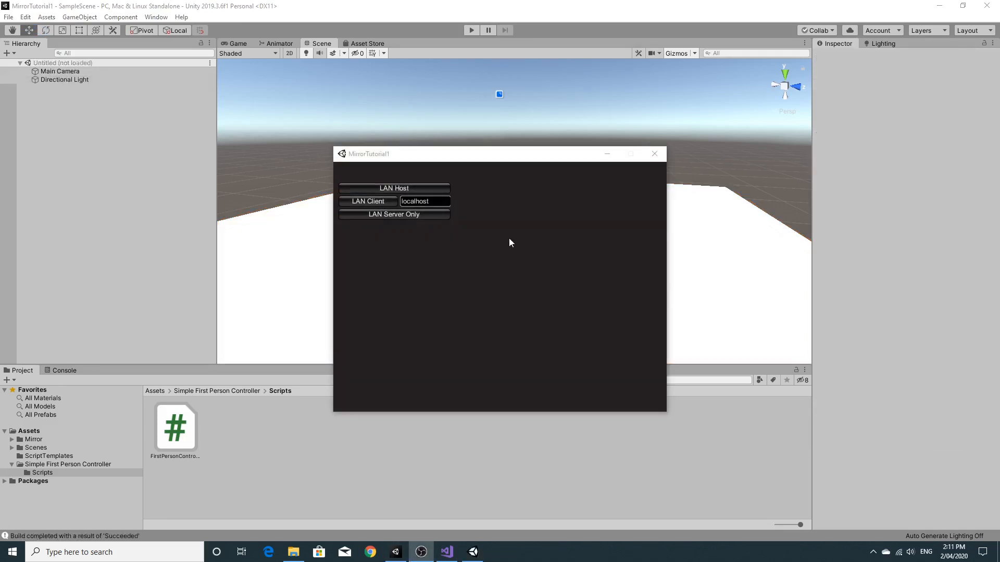
left_click_drag(369, 154, 616, 188)
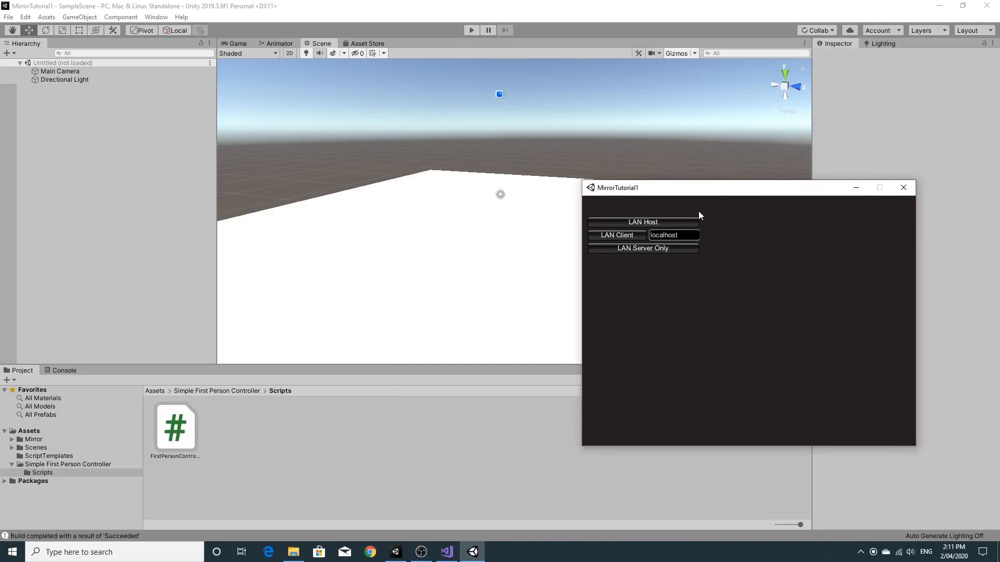
left_click(642, 222)
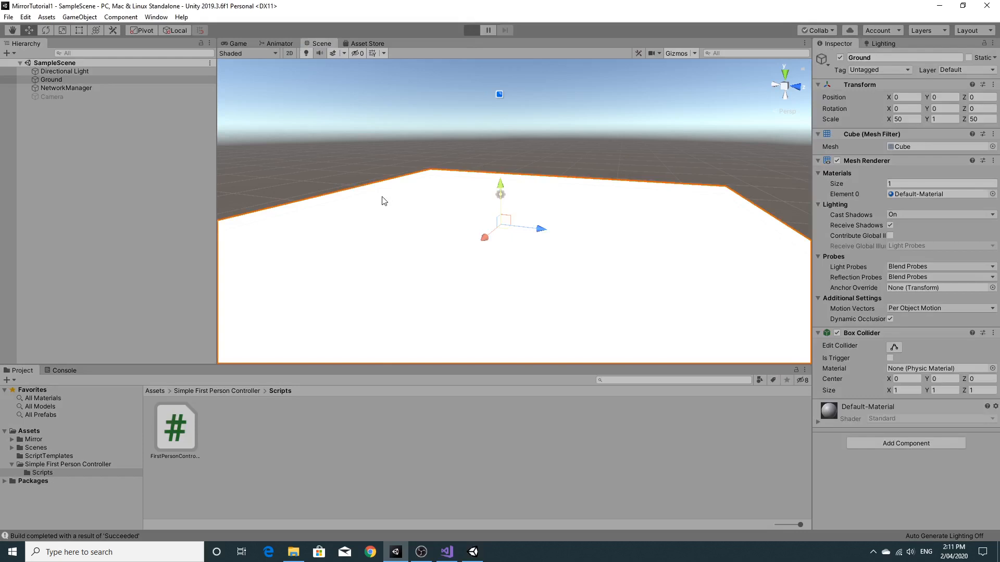
Step: Enter play mode, join the localhost host as LAN Client, then stop play mode
left_click(471, 30)
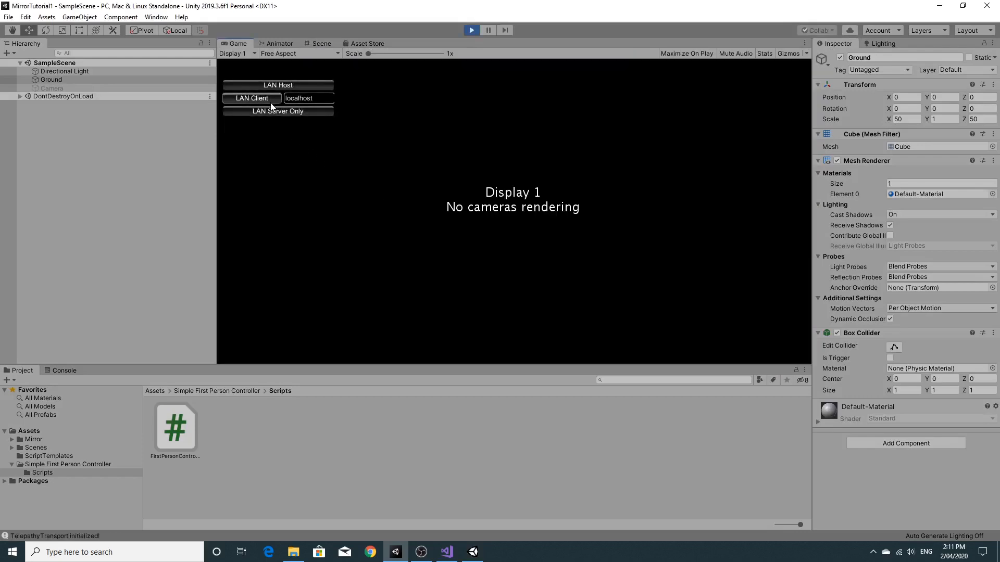
left_click(251, 97)
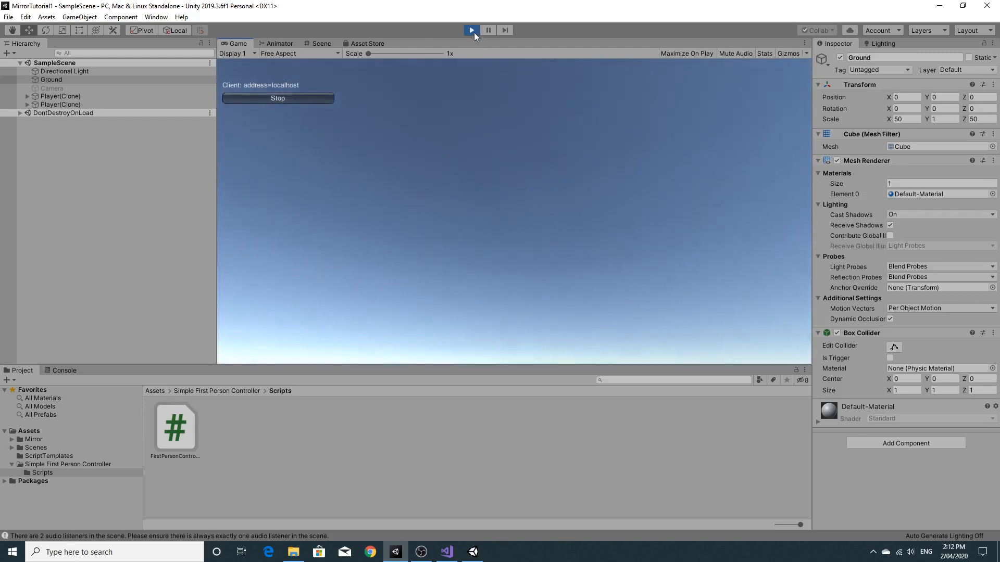
left_click(471, 30)
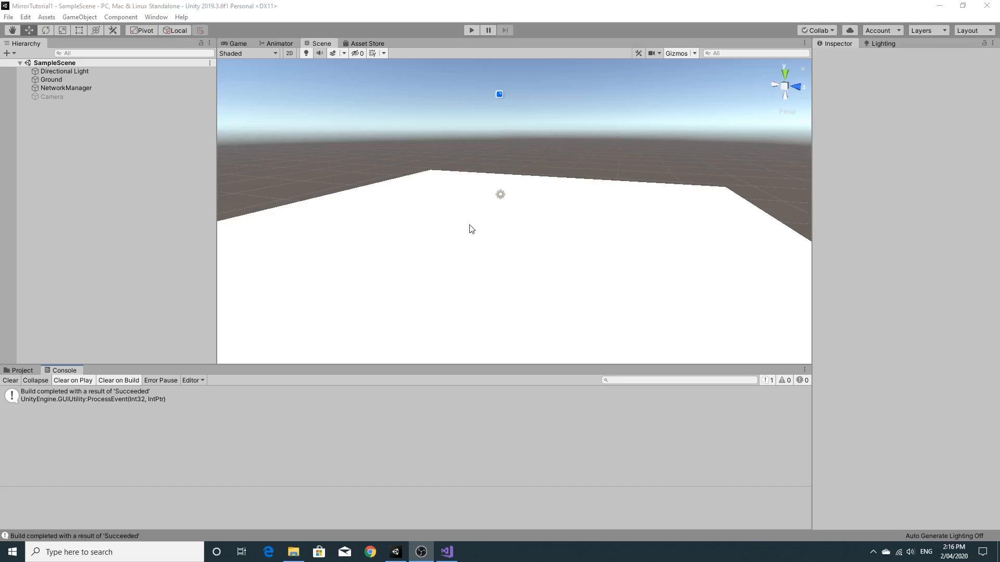
mouse_move(161, 21)
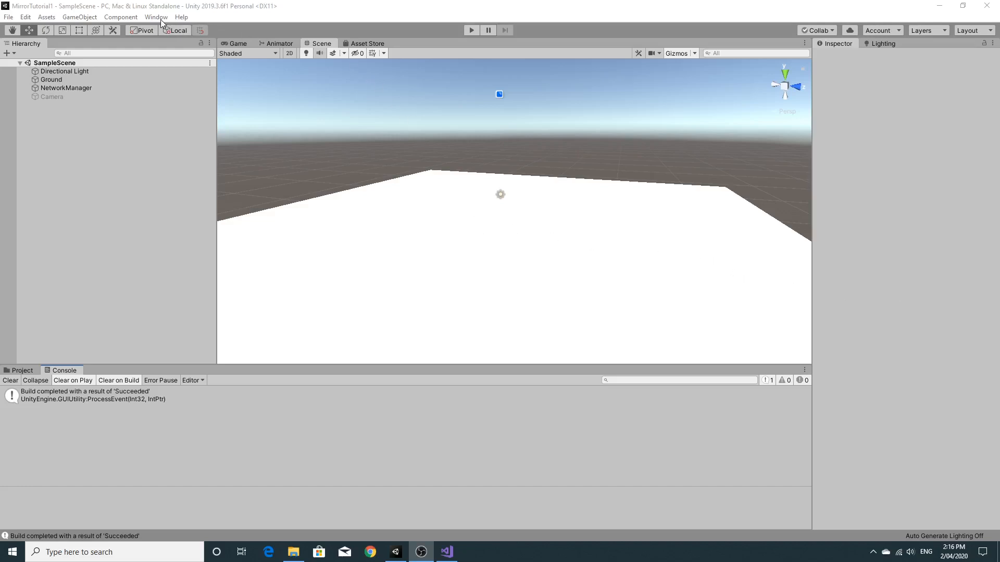
mouse_move(374, 161)
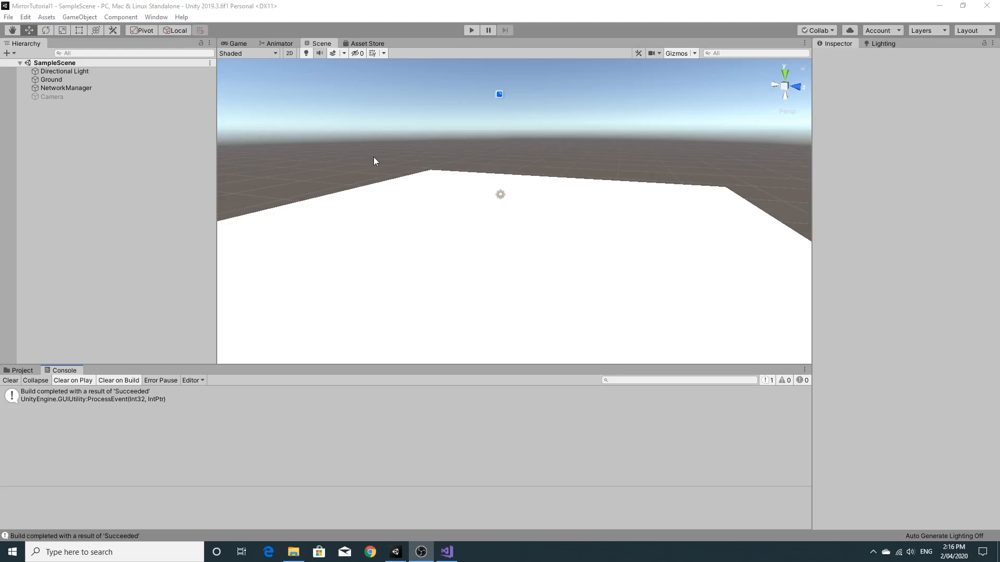
mouse_move(364, 155)
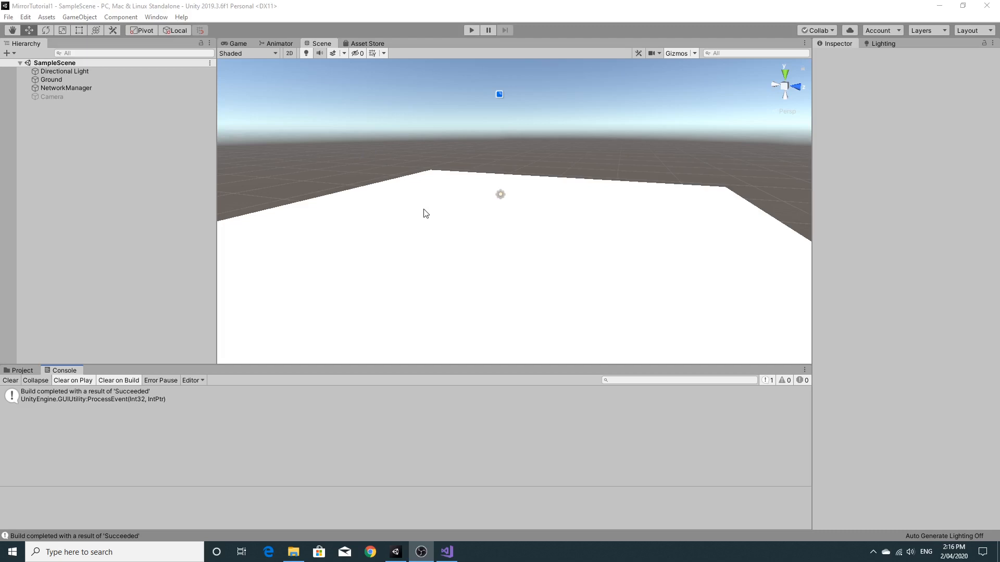
mouse_move(420, 213)
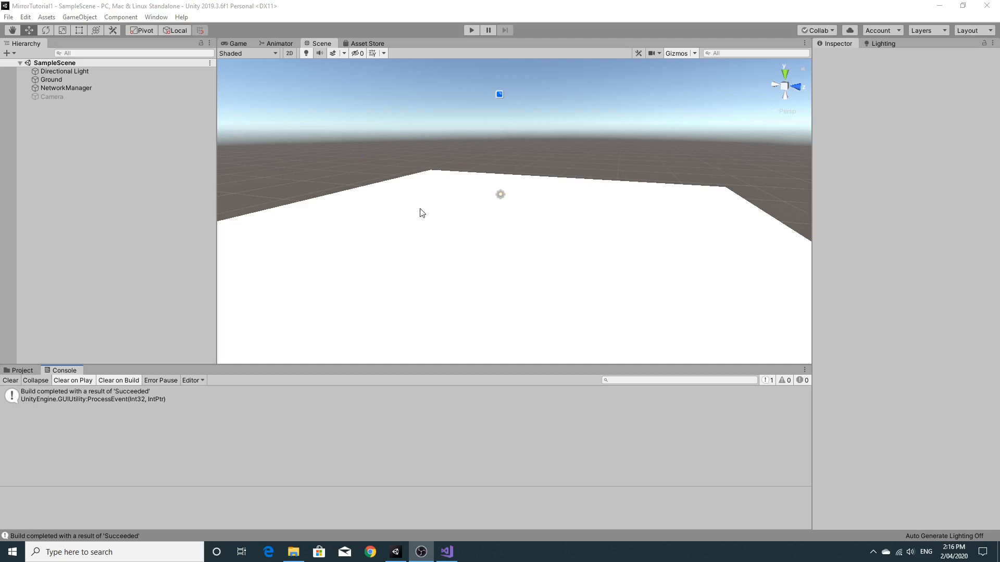
mouse_move(419, 214)
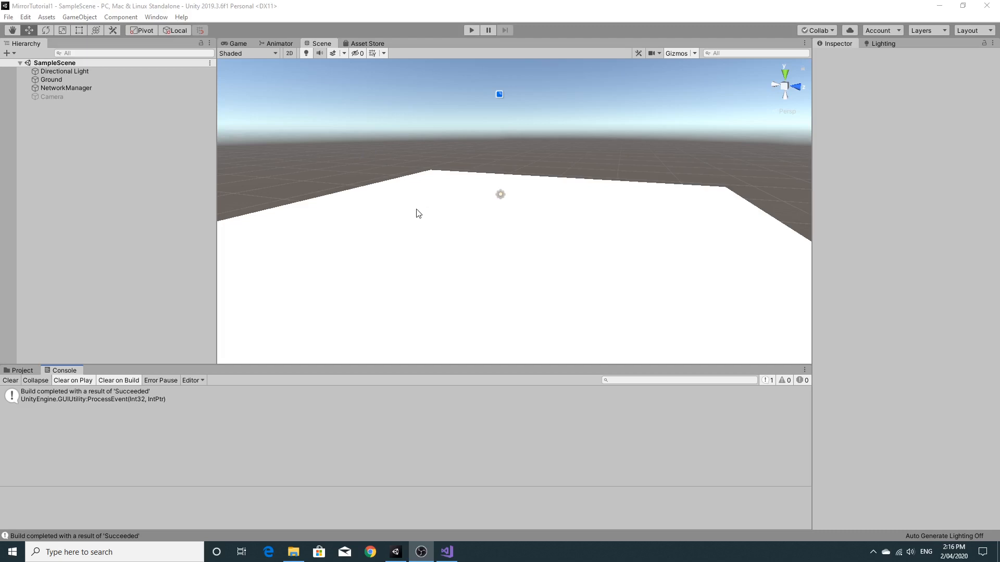
mouse_move(445, 220)
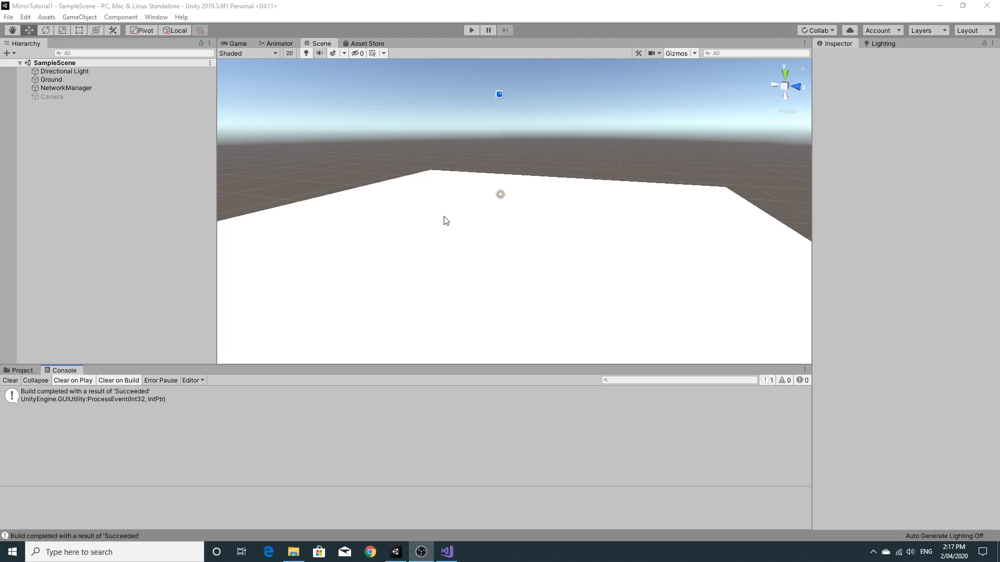
left_click_drag(447, 220, 559, 232)
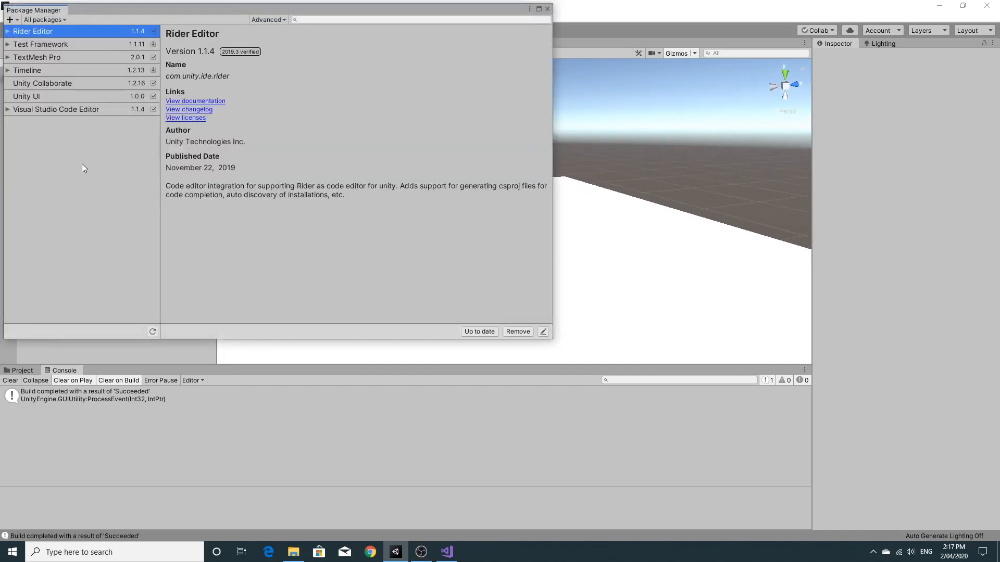
Step: Look for the ProBuilder package in the Package Manager
left_click(30, 215)
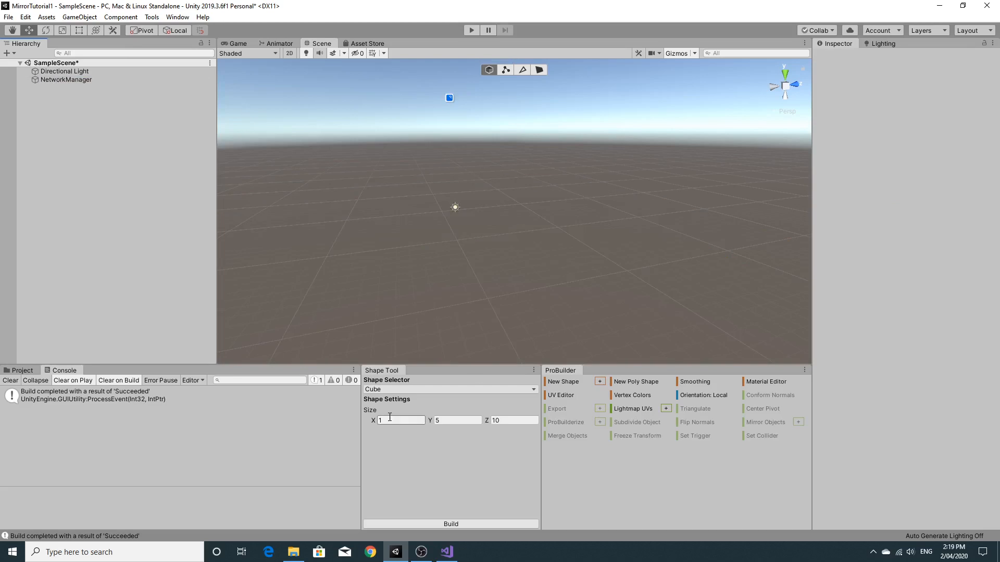
Step: Build a 50x1x50 ProBuilder floor, walls, pillars and a cylinder, and extrude the block's end face
left_click(450, 524)
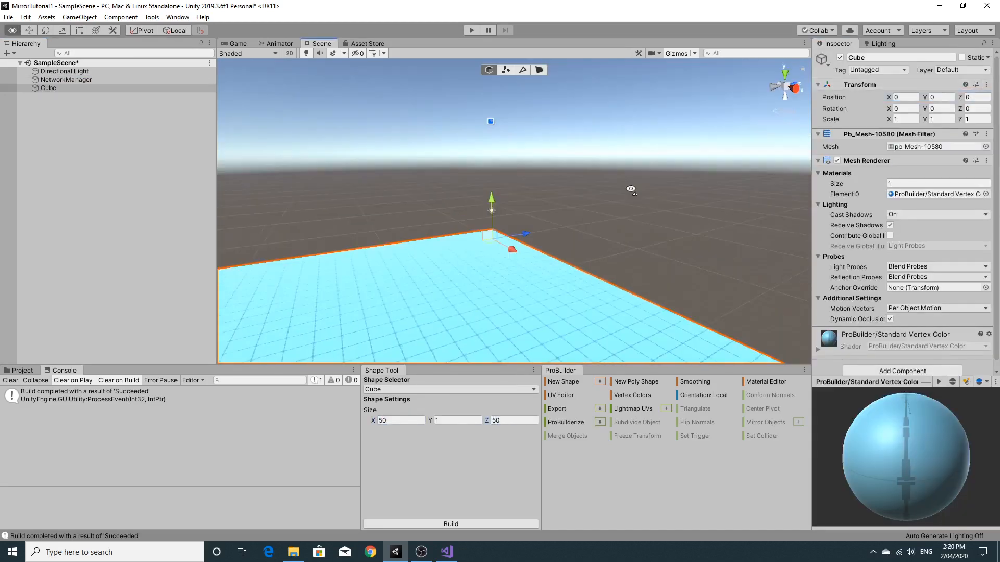
left_click(66, 79)
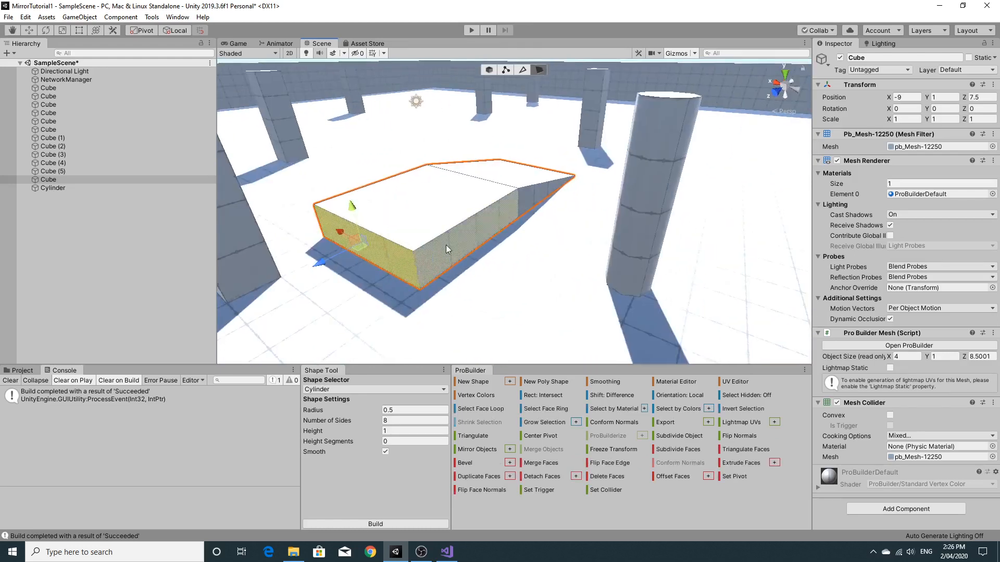
left_click(53, 188)
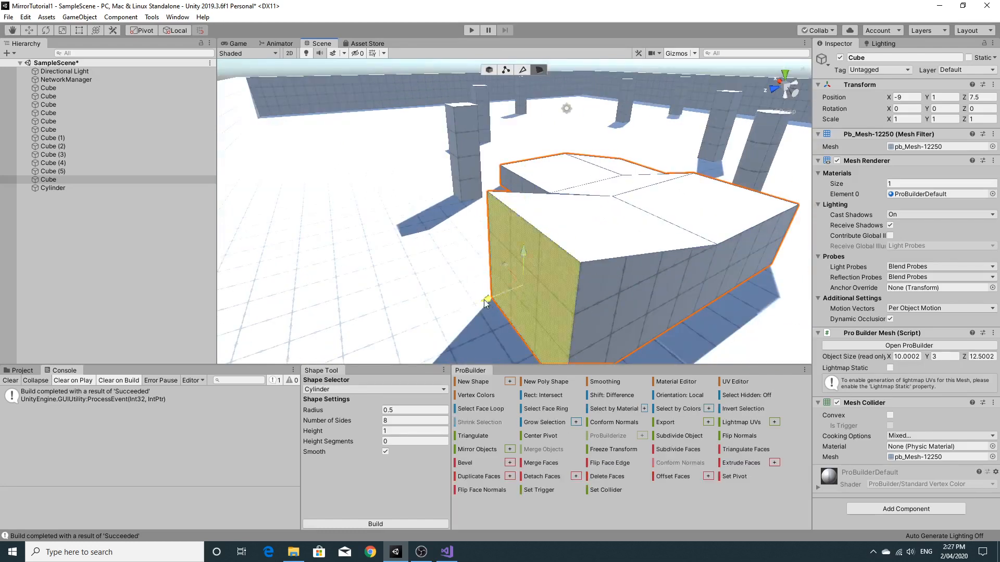
left_click(488, 31)
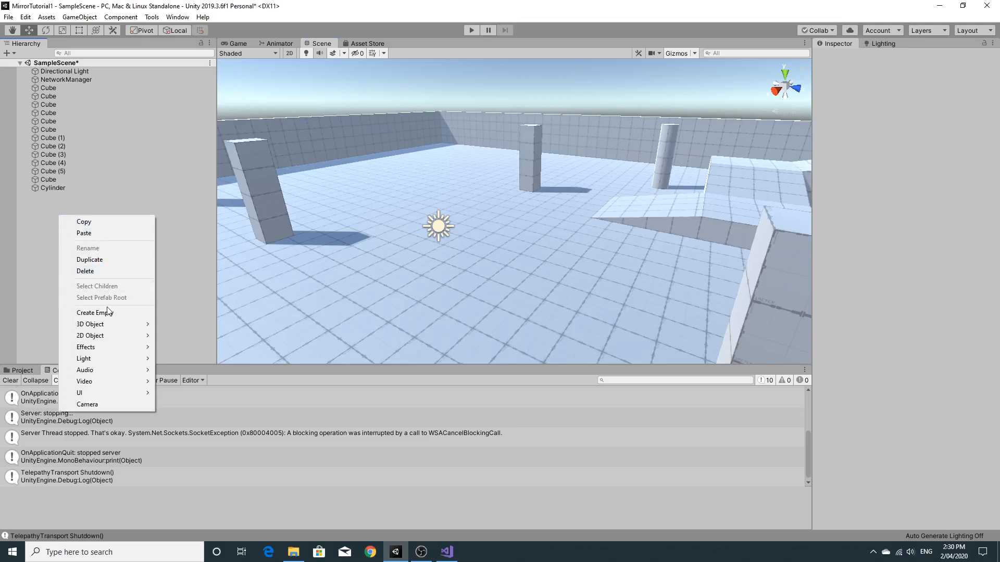
Step: Create an empty object named Level and parent the directional light, cubes and cylinder under it
left_click(95, 313)
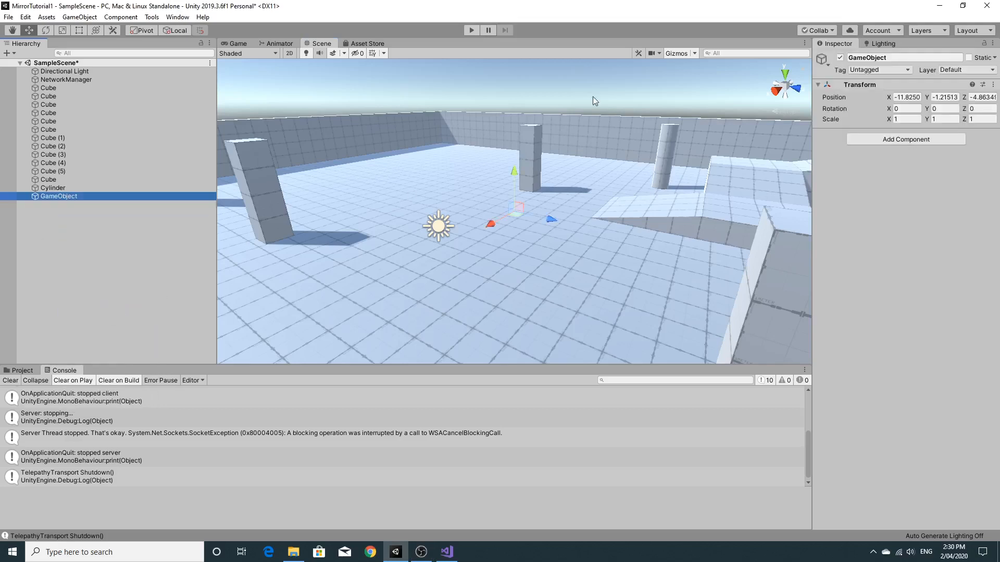
double_click(867, 57)
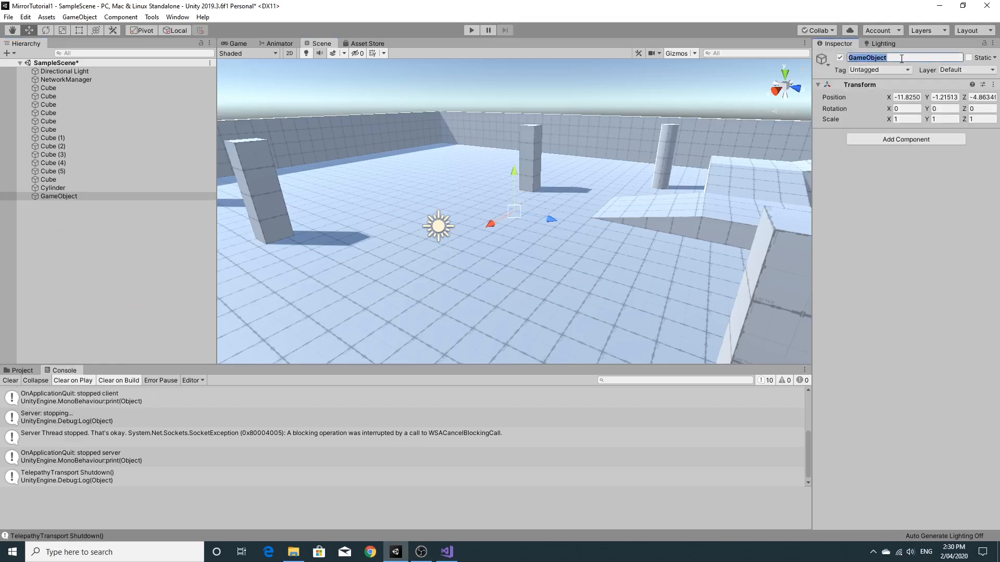
type("Level")
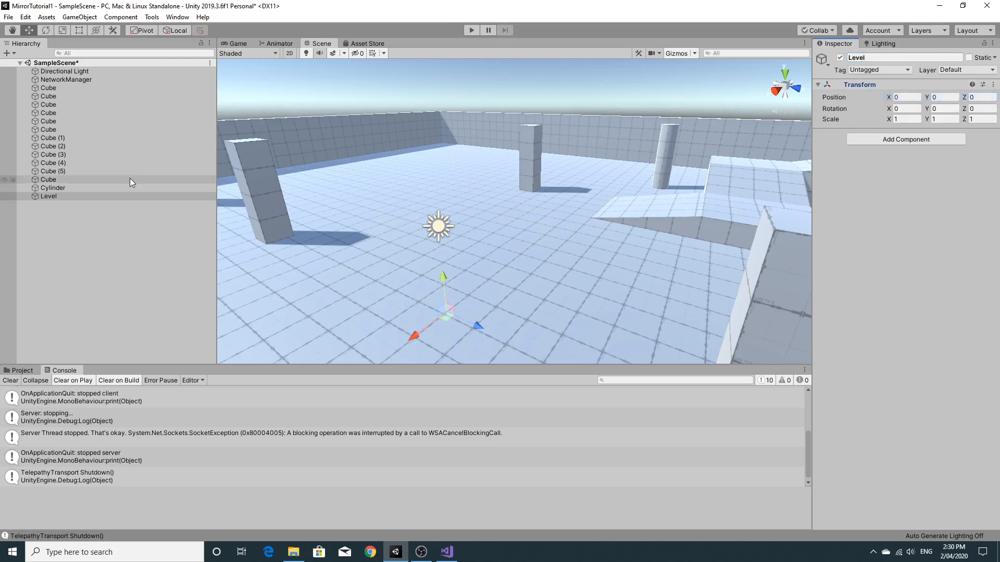
left_click(64, 71)
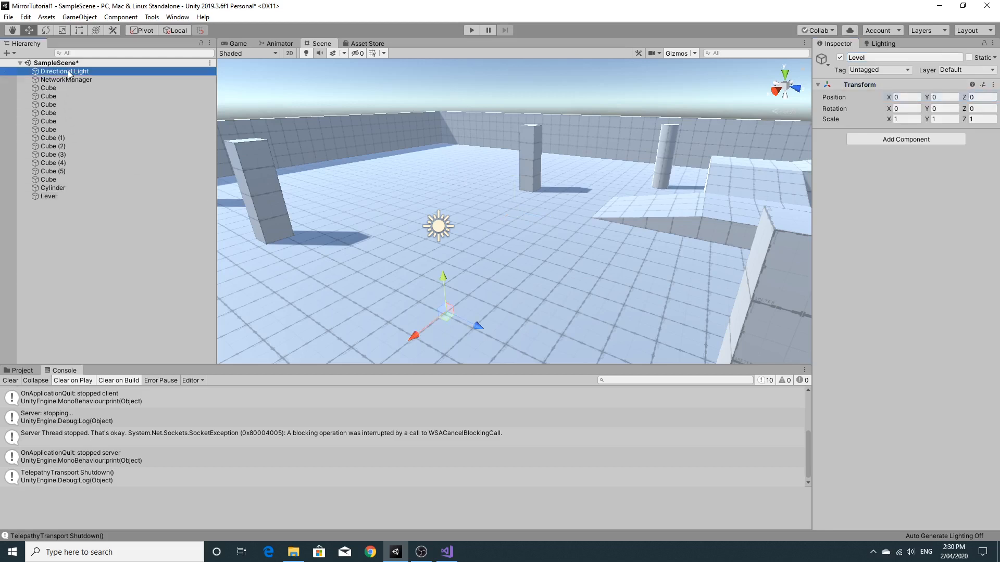
left_click(65, 71)
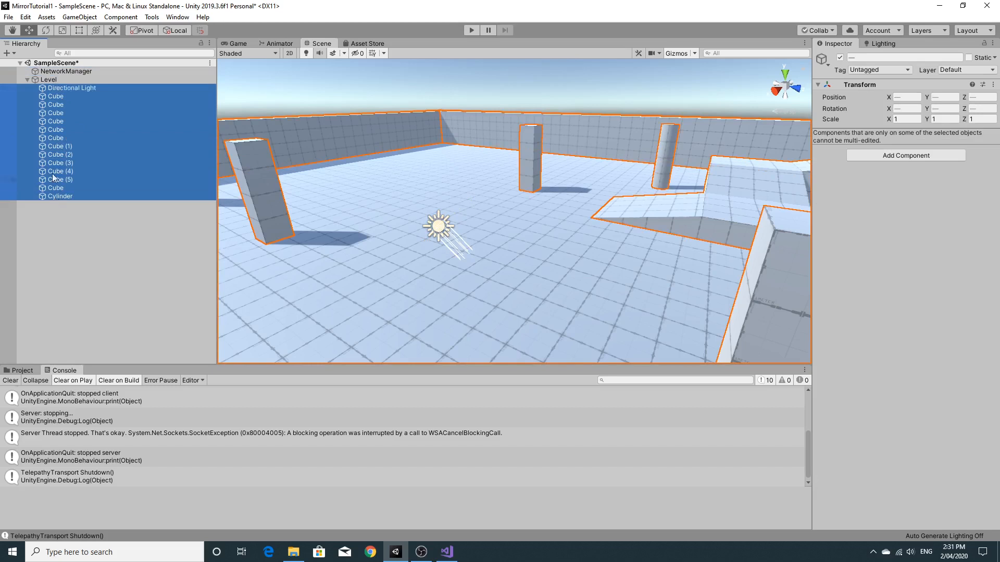
left_click(27, 79)
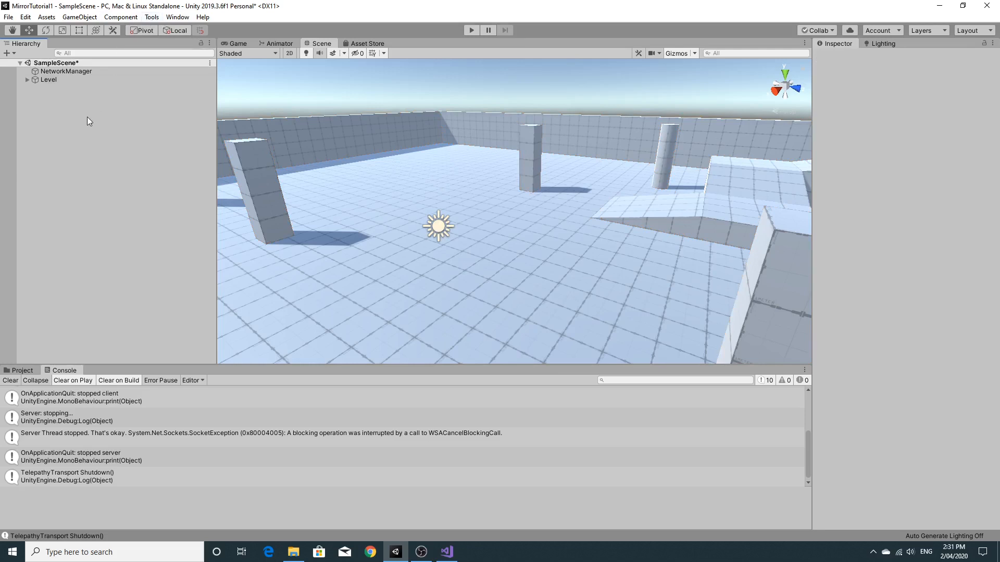
Step: Create an empty object named SpawnPoint and give it a NetworkStartPosition component
right_click(89, 121)
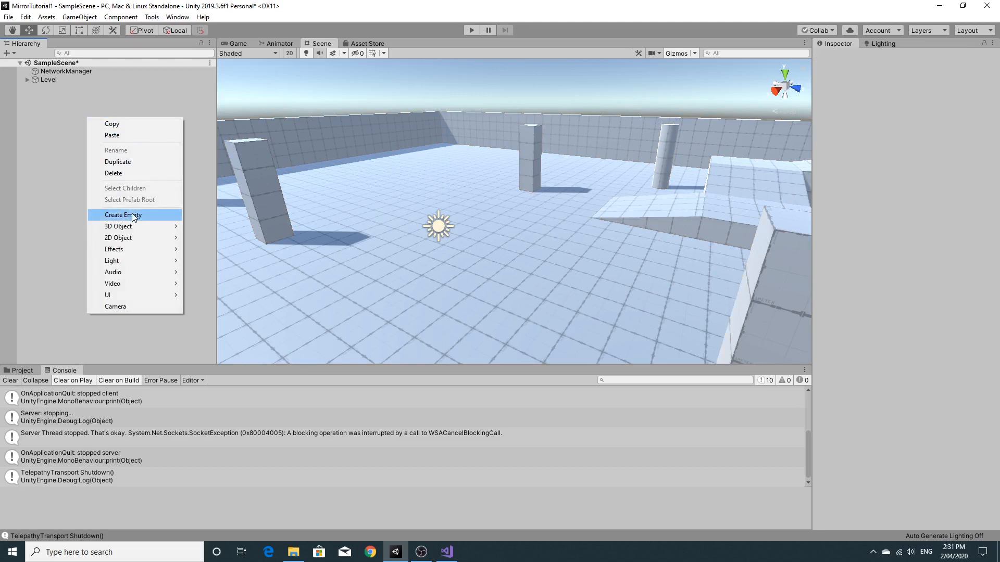
left_click(123, 215)
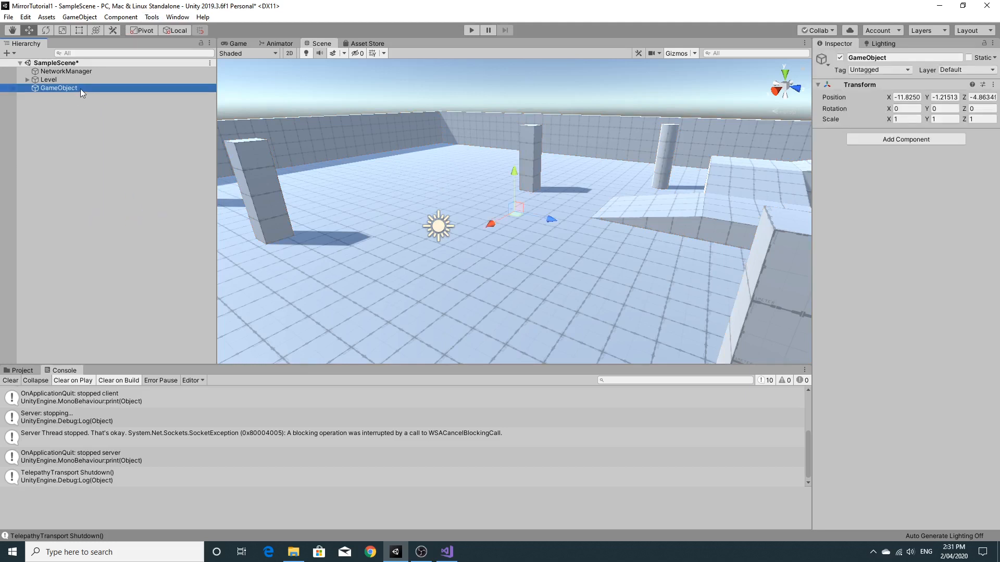
double_click(58, 88)
type("SpawnPoint")
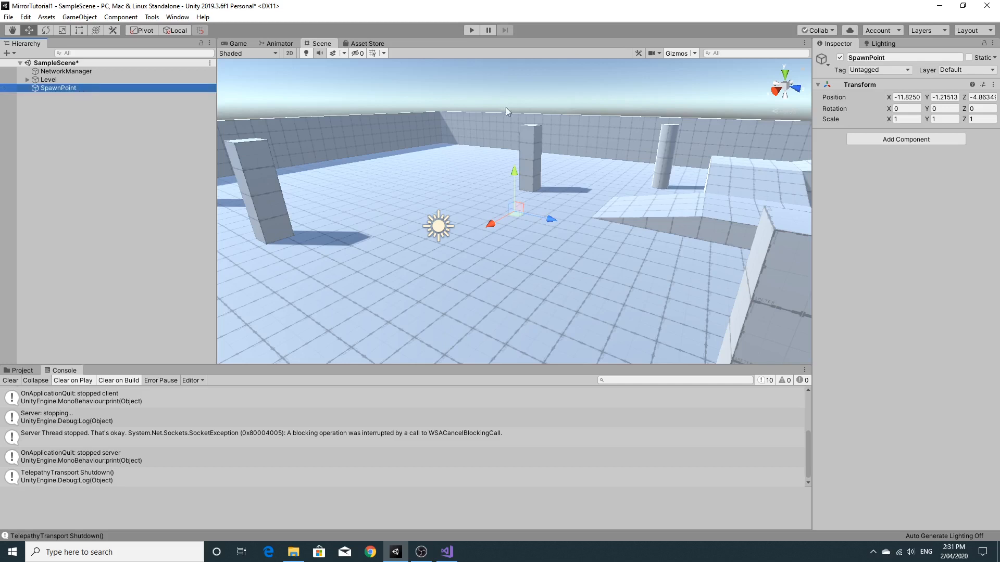
mouse_move(874, 137)
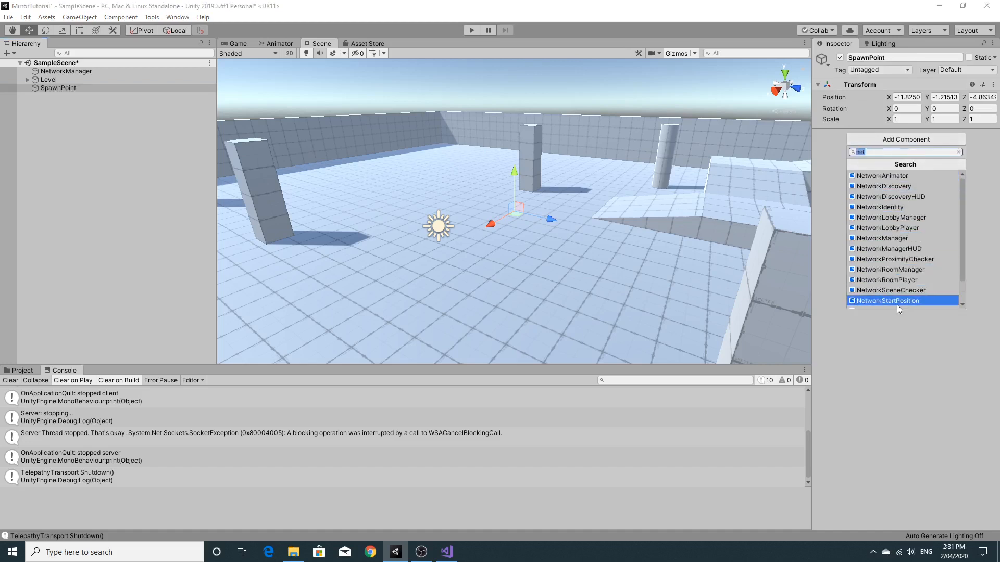
scroll("down", 3)
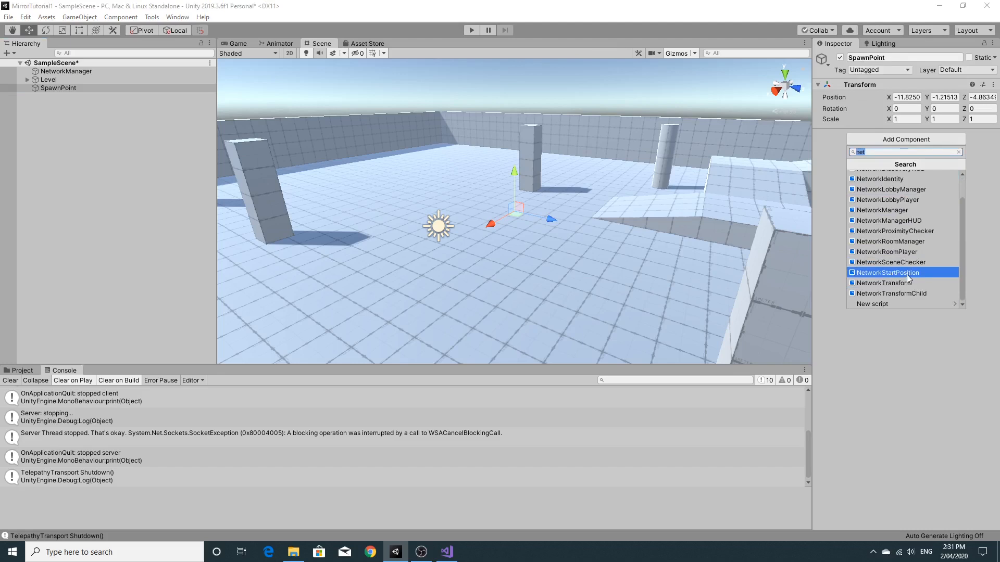
left_click(887, 273)
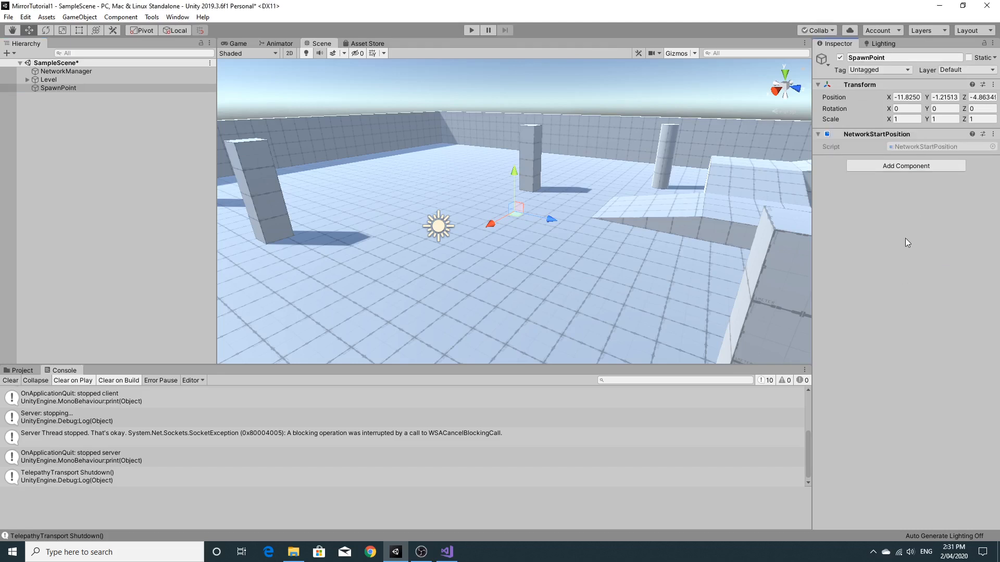
left_click(58, 88)
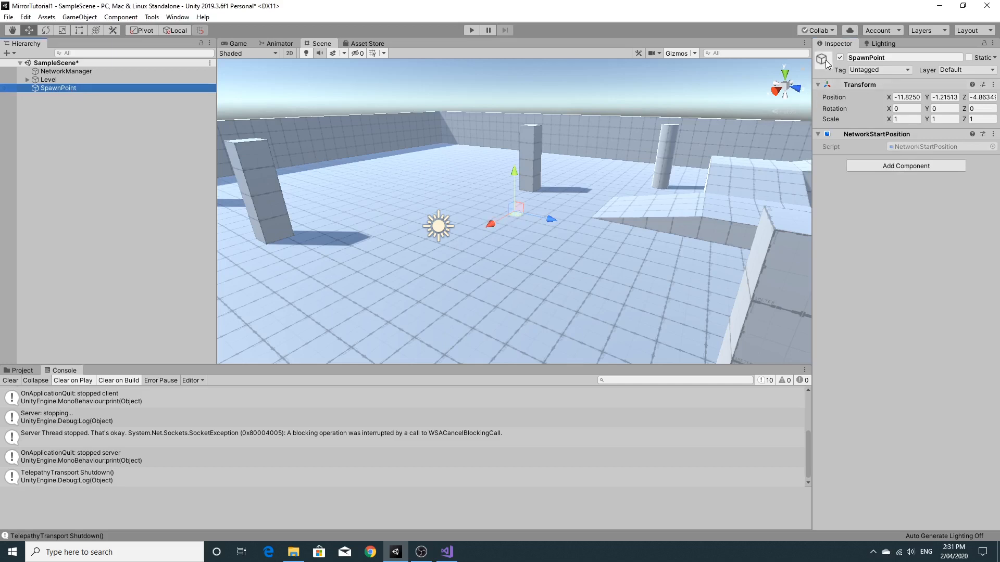
Step: Give SpawnPoint an orange label icon and drag it to a new spot on the arena floor
left_click(823, 58)
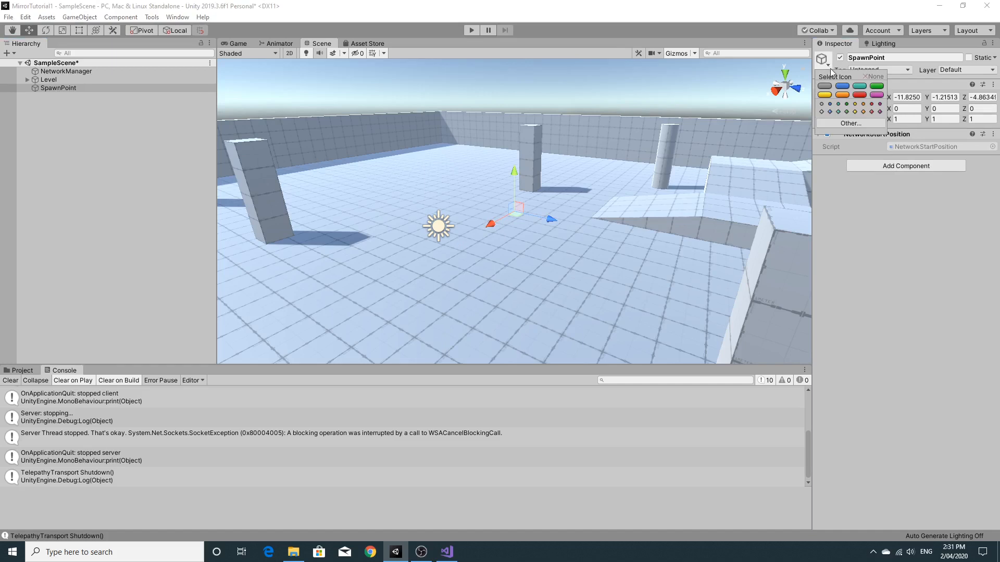
left_click(843, 95)
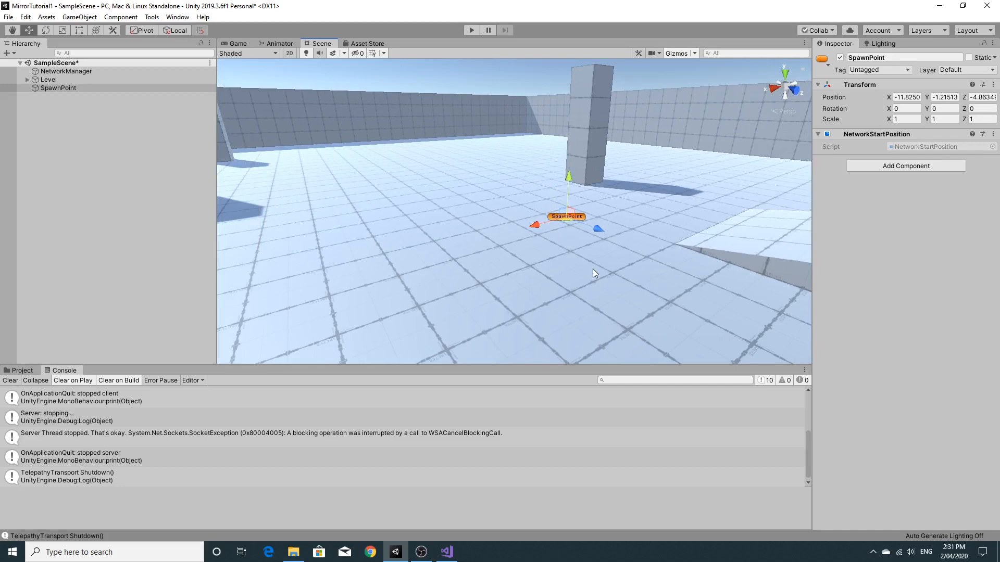
left_click_drag(566, 216, 410, 210)
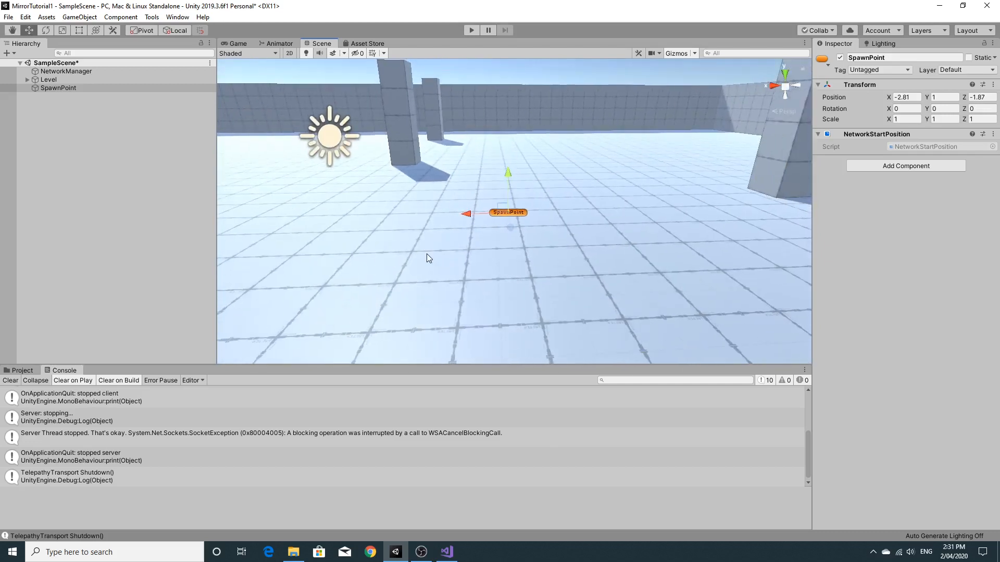
mouse_move(509, 220)
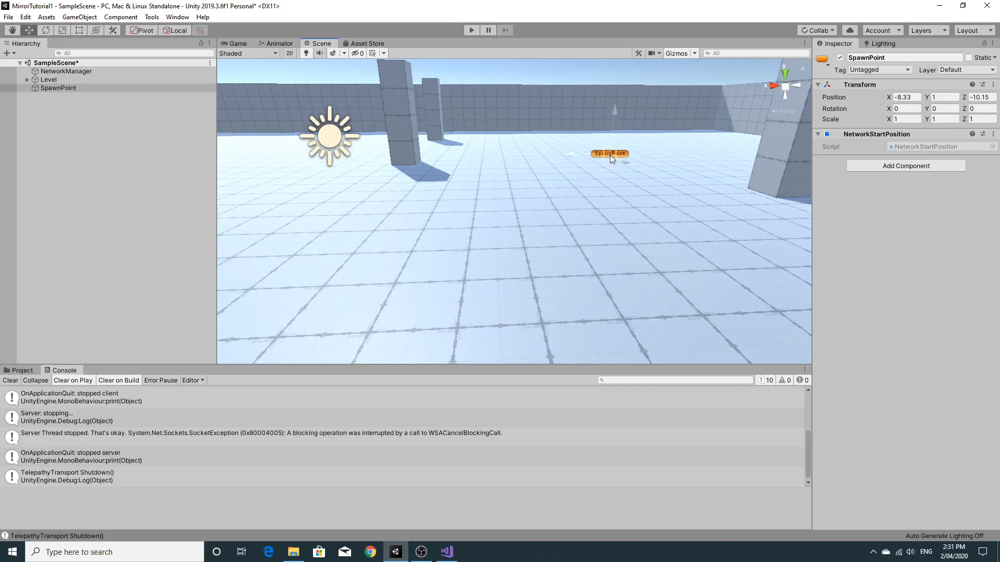
left_click_drag(609, 153, 609, 151)
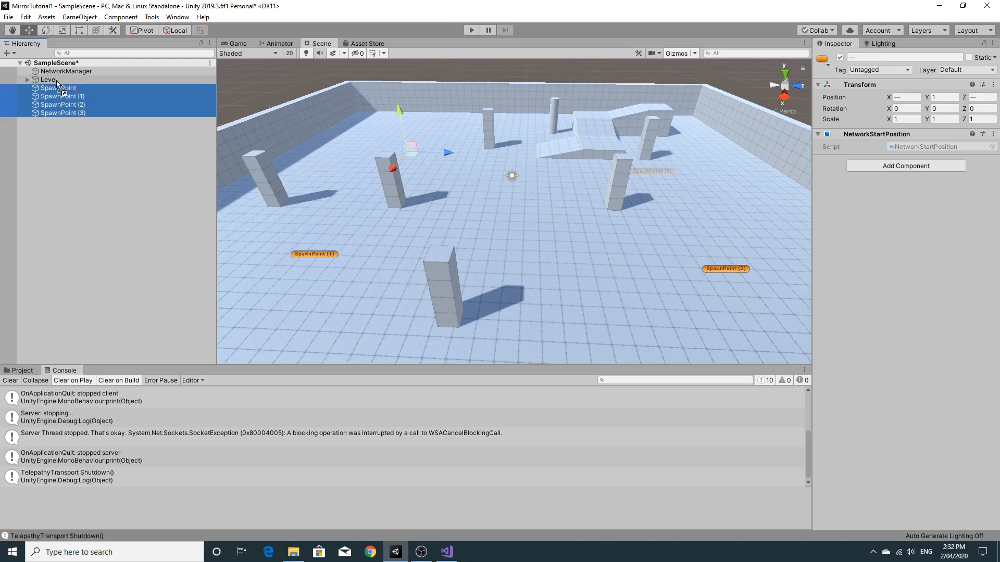
Step: Expand and collapse Level to confirm the four spawn points are grouped inside it
left_click(27, 79)
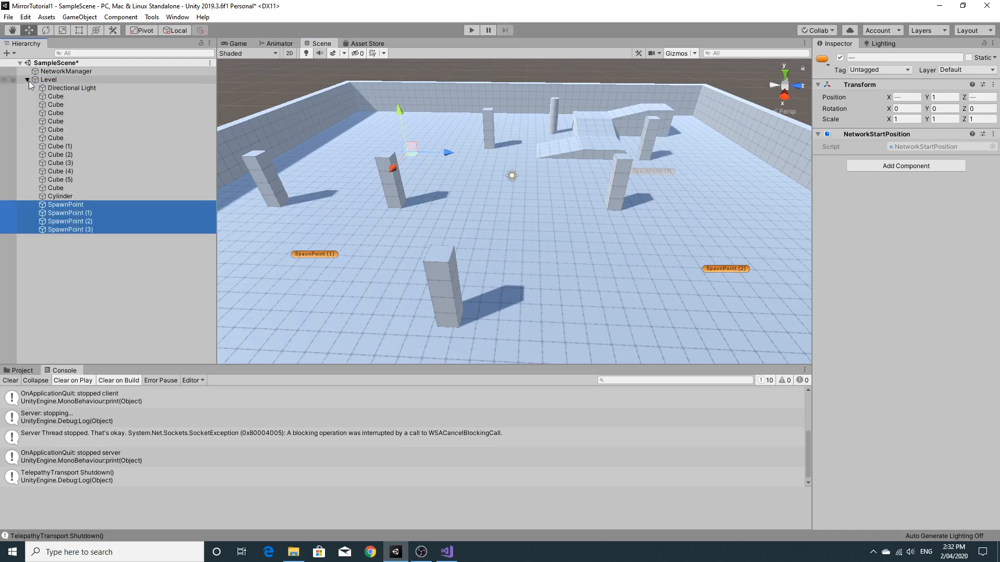
left_click(26, 79)
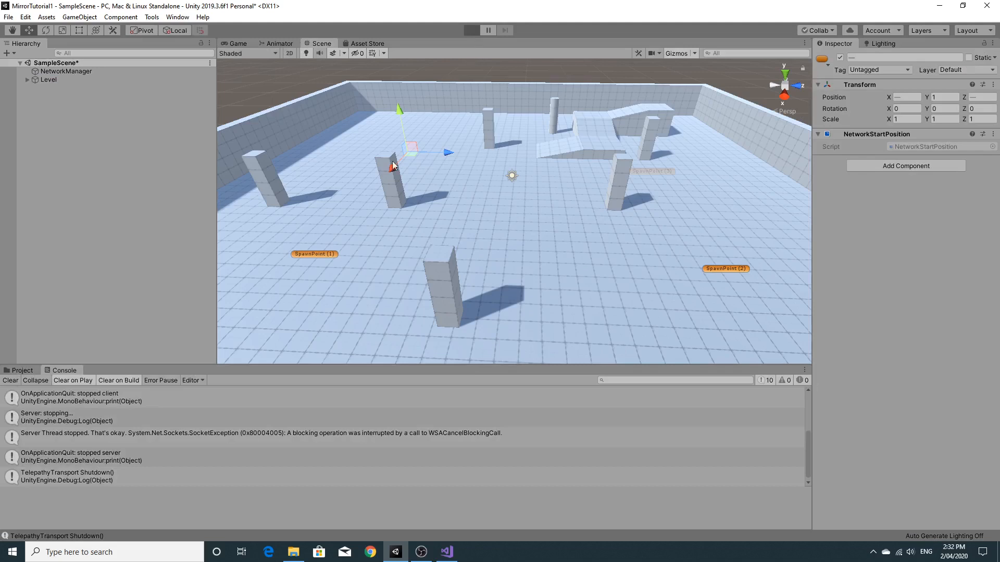
mouse_move(374, 174)
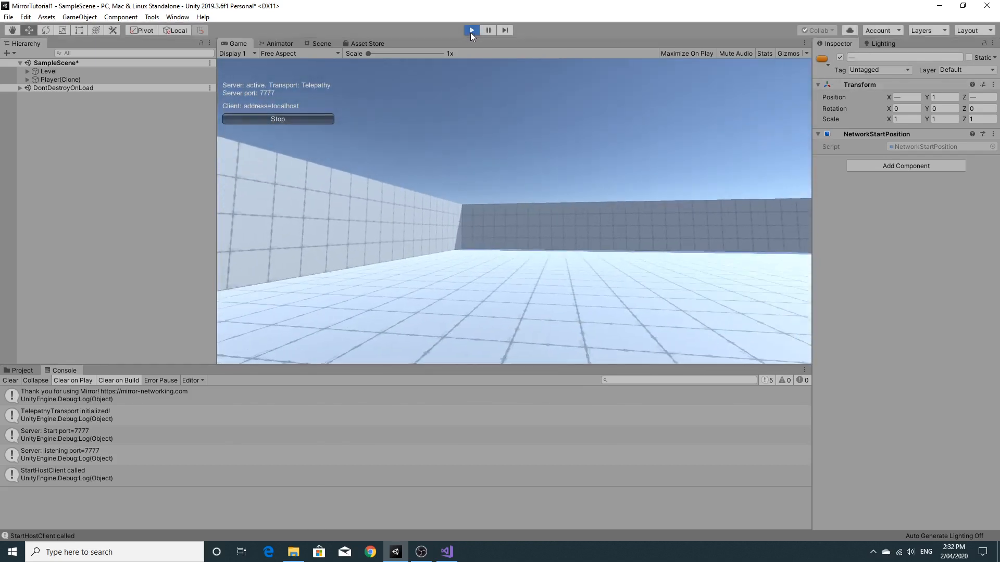
left_click(471, 30)
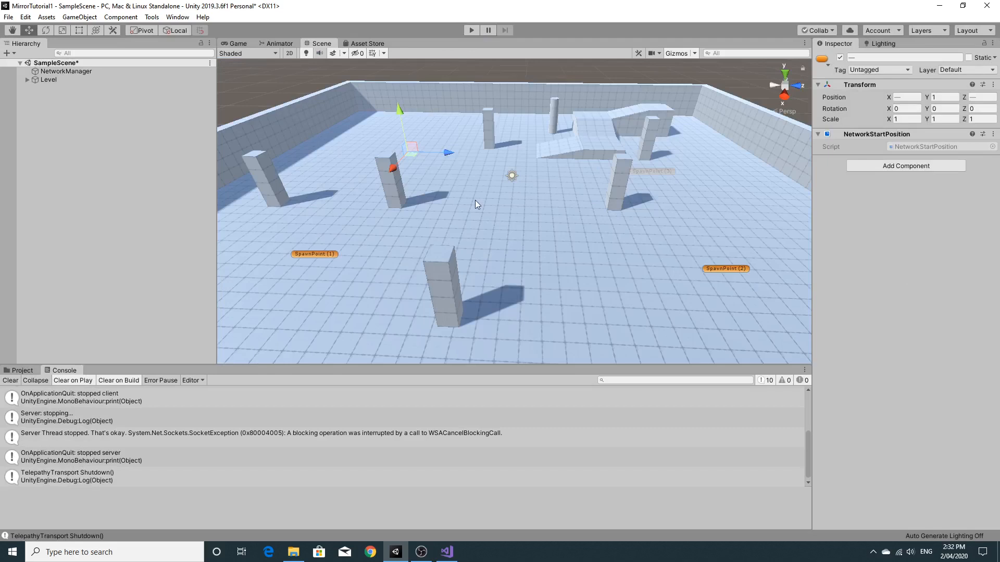